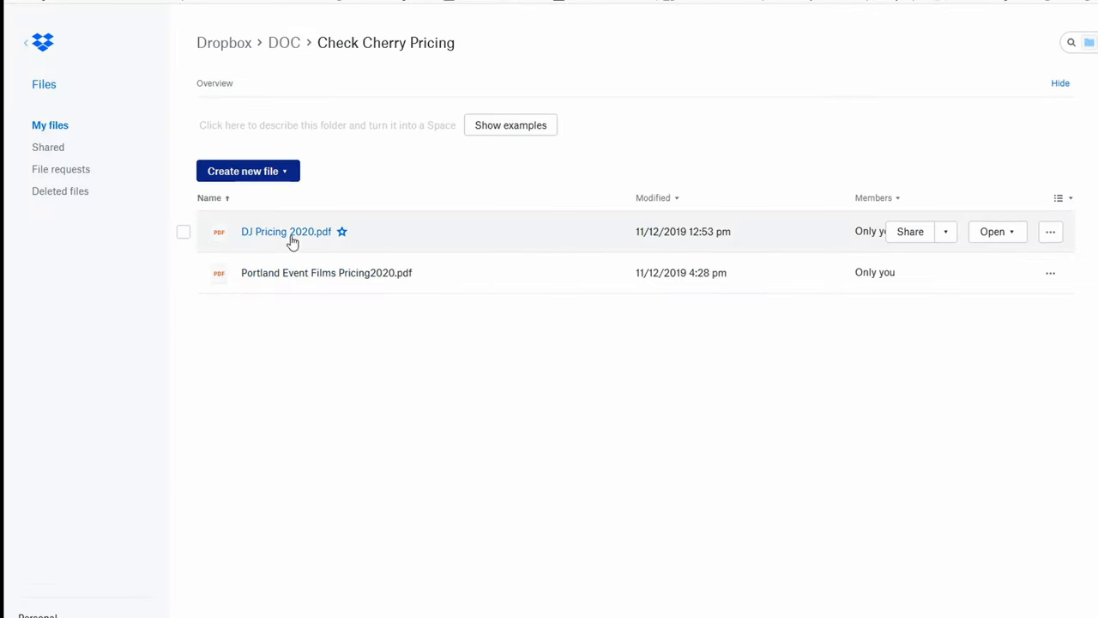
# Step: Leave the Dropbox pricing folder and open the photo booth proposal link from the Reserve Your DJ email
pyautogui.click(285, 232)
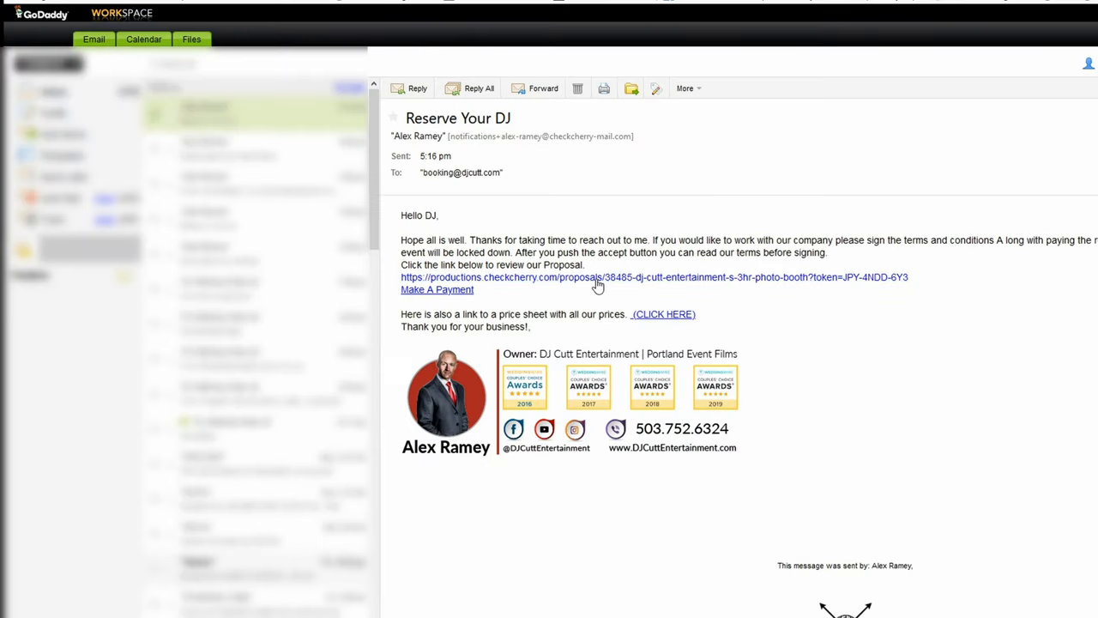
pyautogui.click(597, 277)
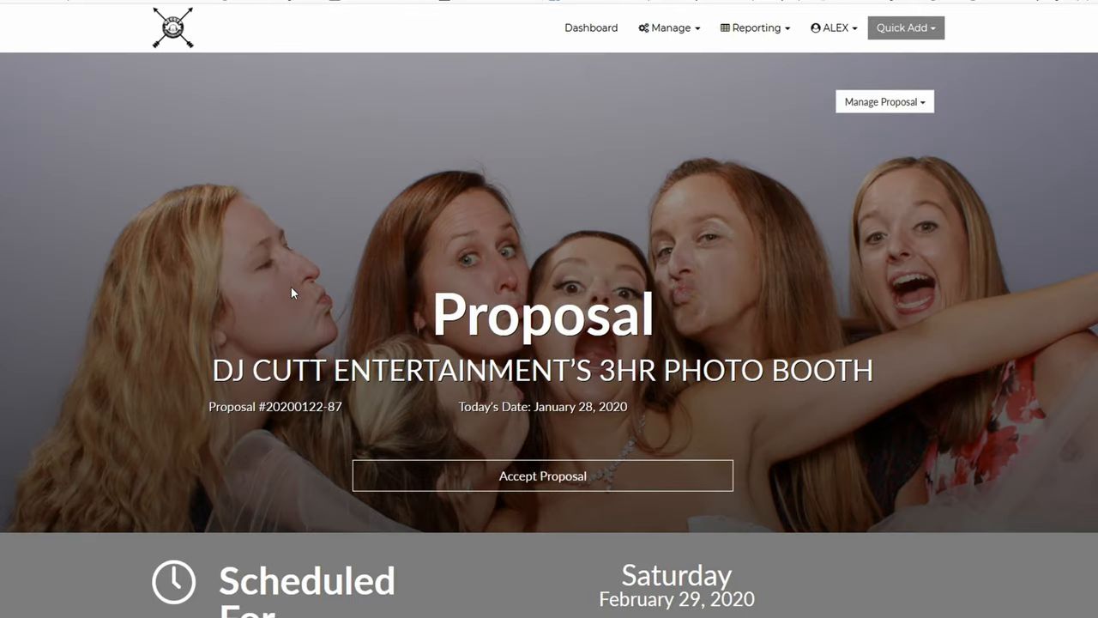
# Step: Review the 3hr Photo Booth proposal through its $995 total and $500 booking fee, then accept it
pyautogui.scroll(-3)
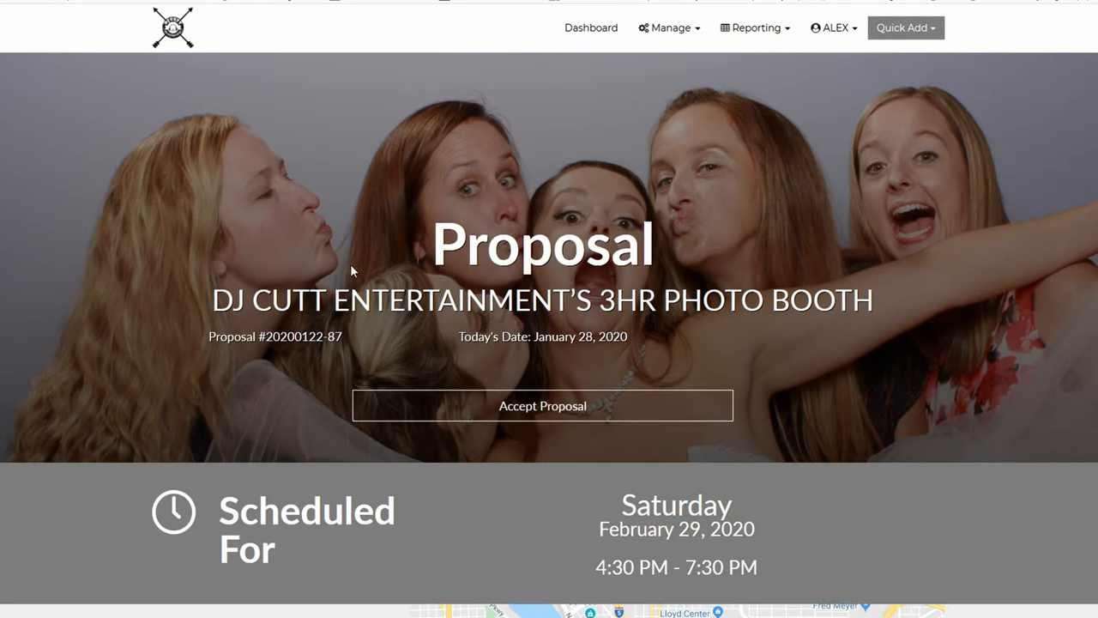
pyautogui.scroll(-3)
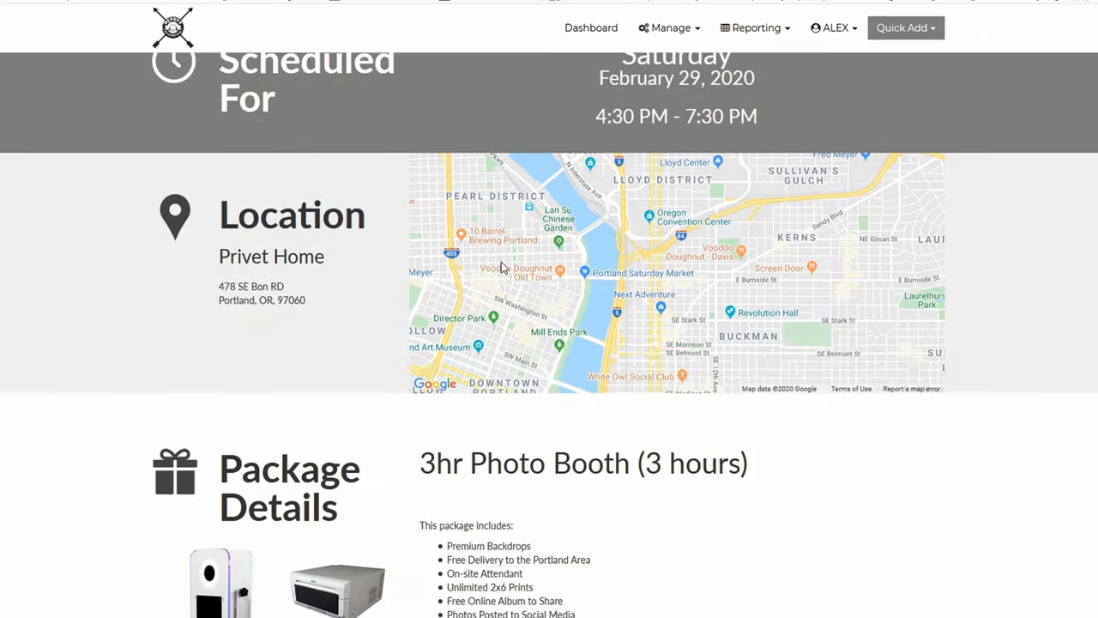
pyautogui.scroll(-3)
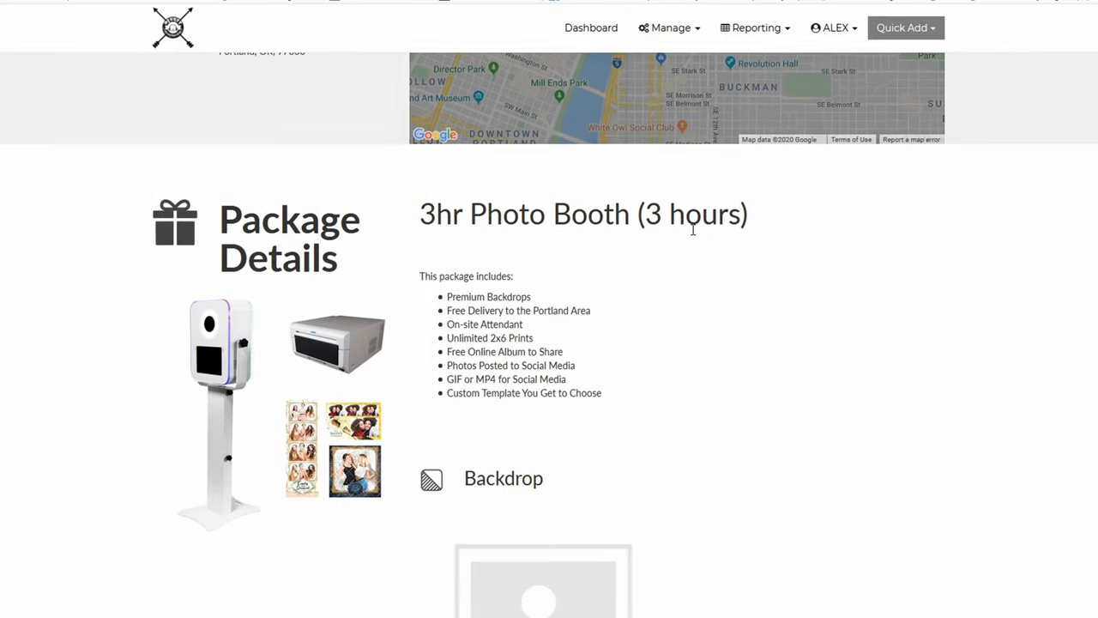
pyautogui.scroll(-3)
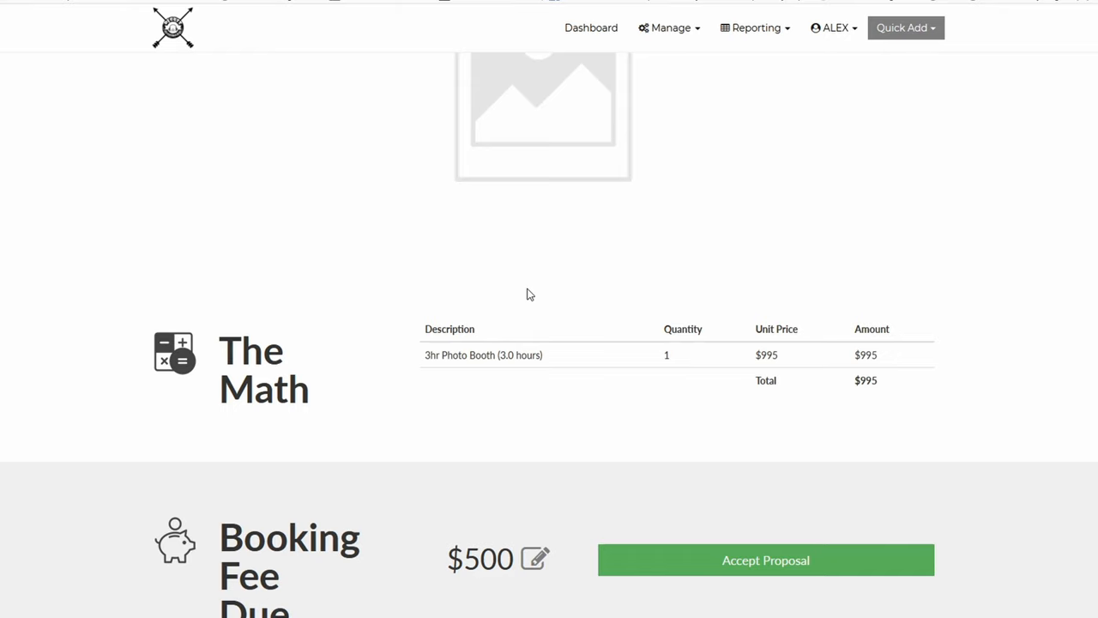
pyautogui.scroll(-3)
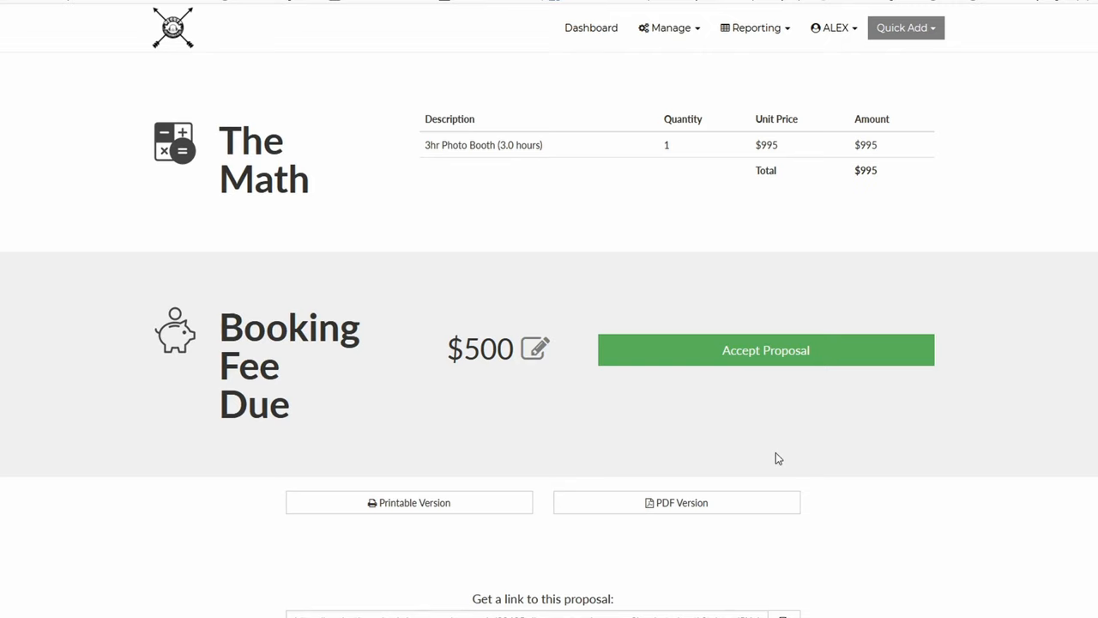
pyautogui.moveTo(762, 363)
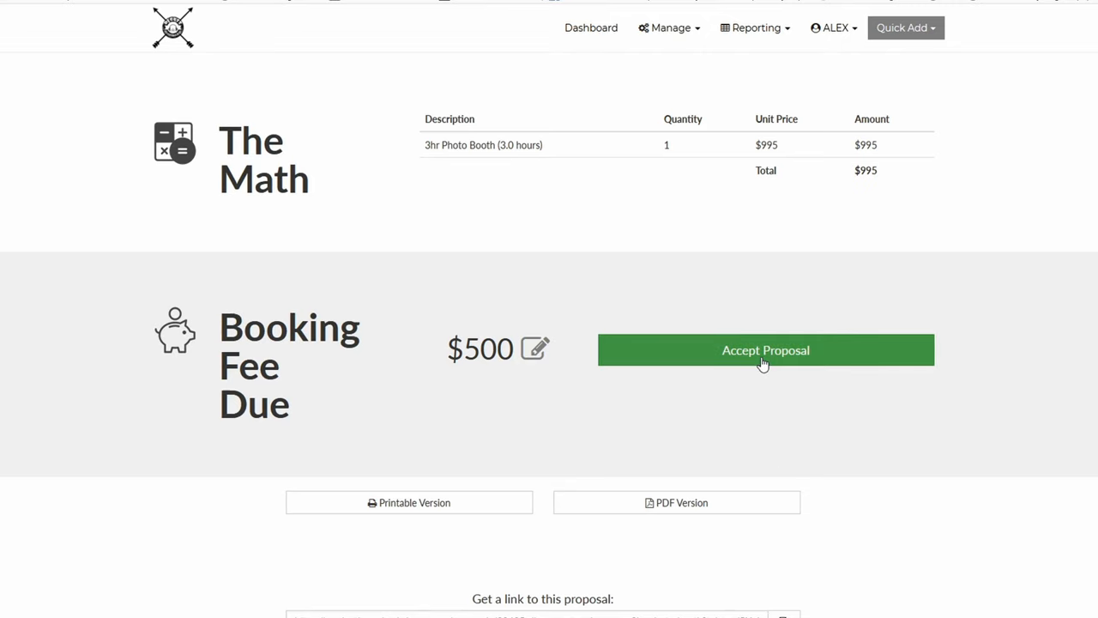
pyautogui.click(766, 350)
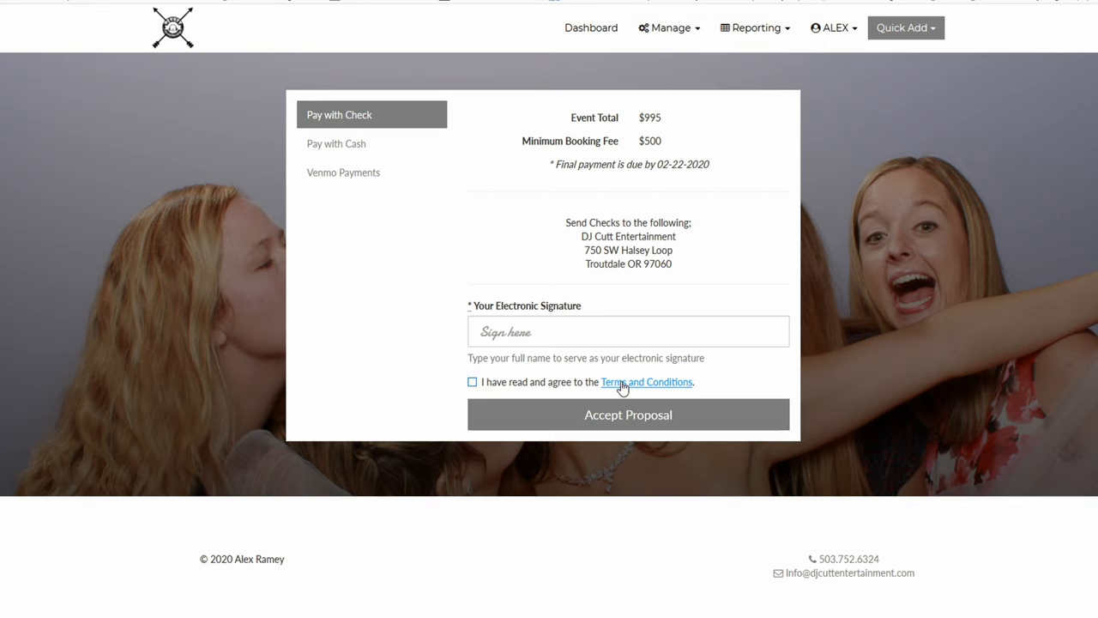
# Step: Read and close the Terms and Conditions, then submit the signed proposal acceptance paying by check
pyautogui.click(645, 381)
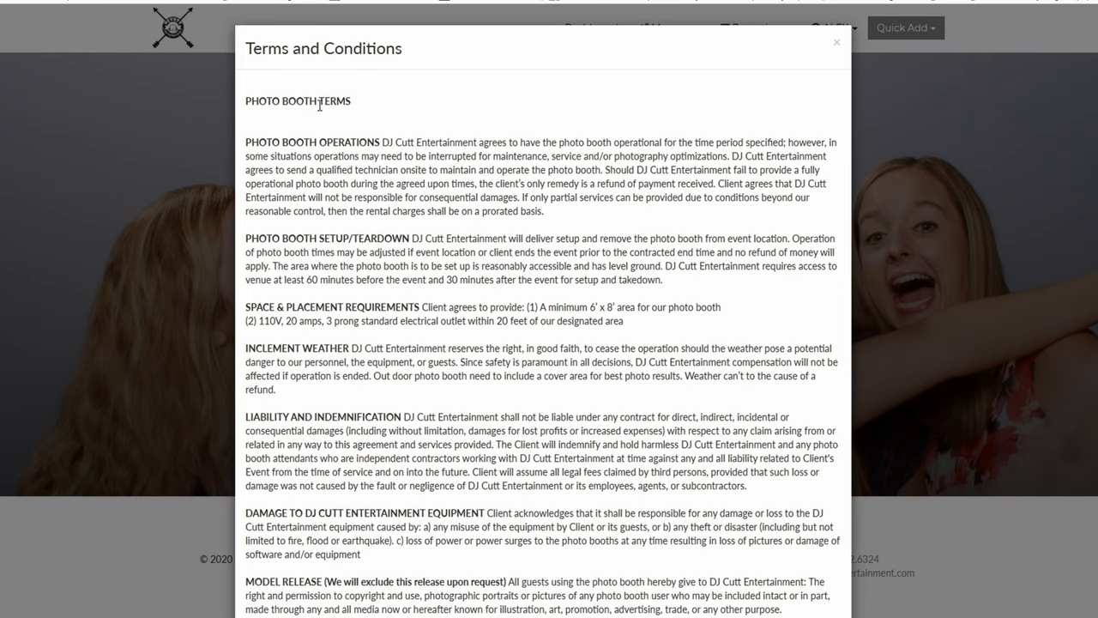
pyautogui.scroll(-3)
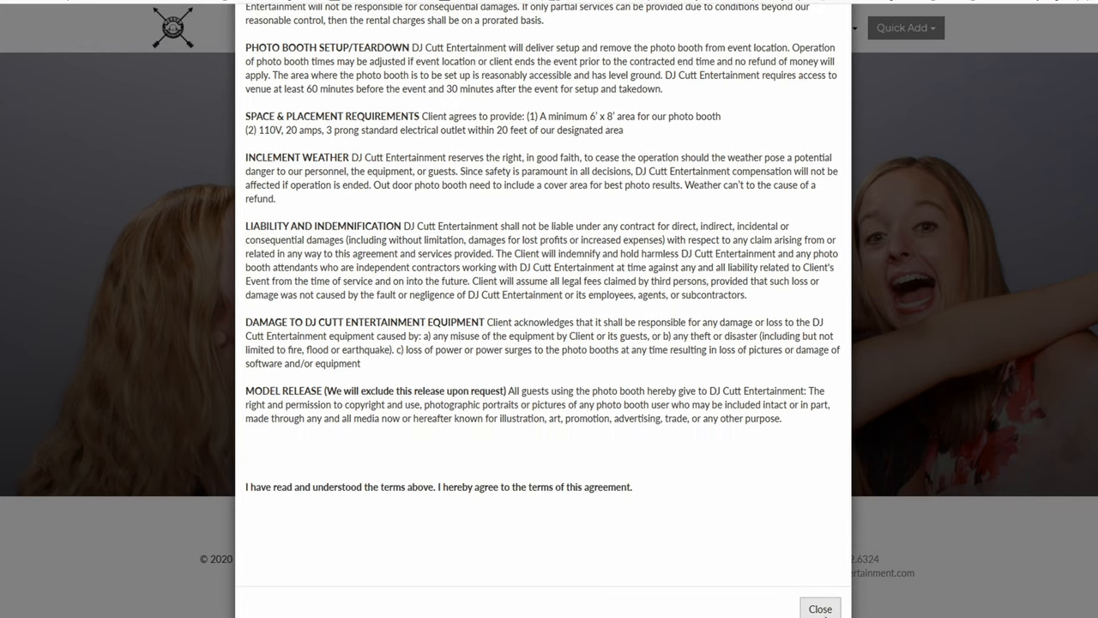
pyautogui.click(820, 608)
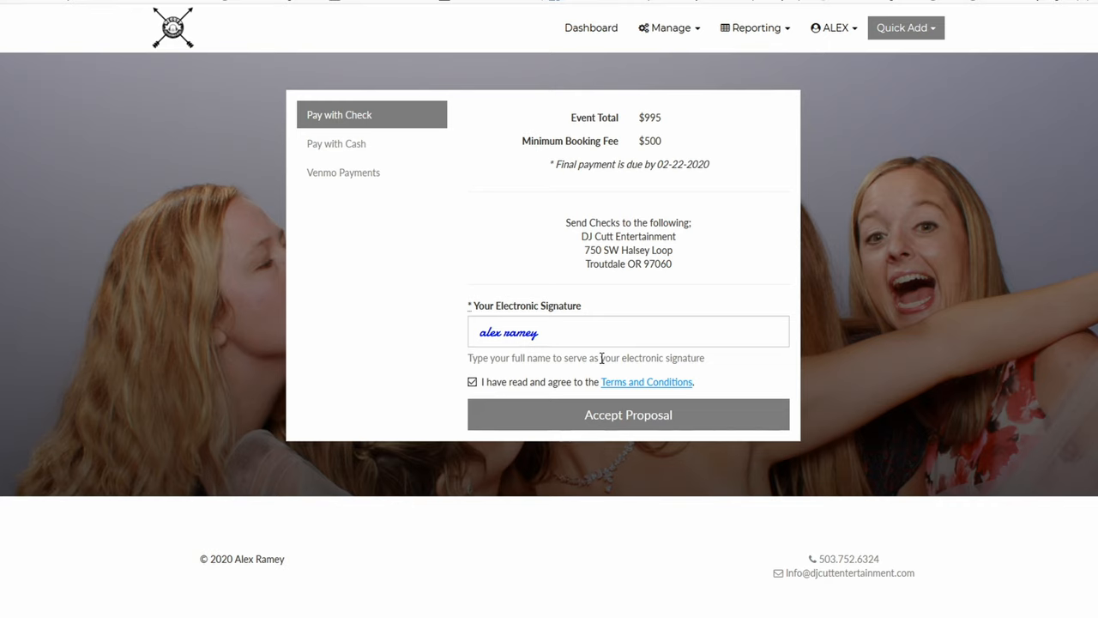
pyautogui.moveTo(618, 421)
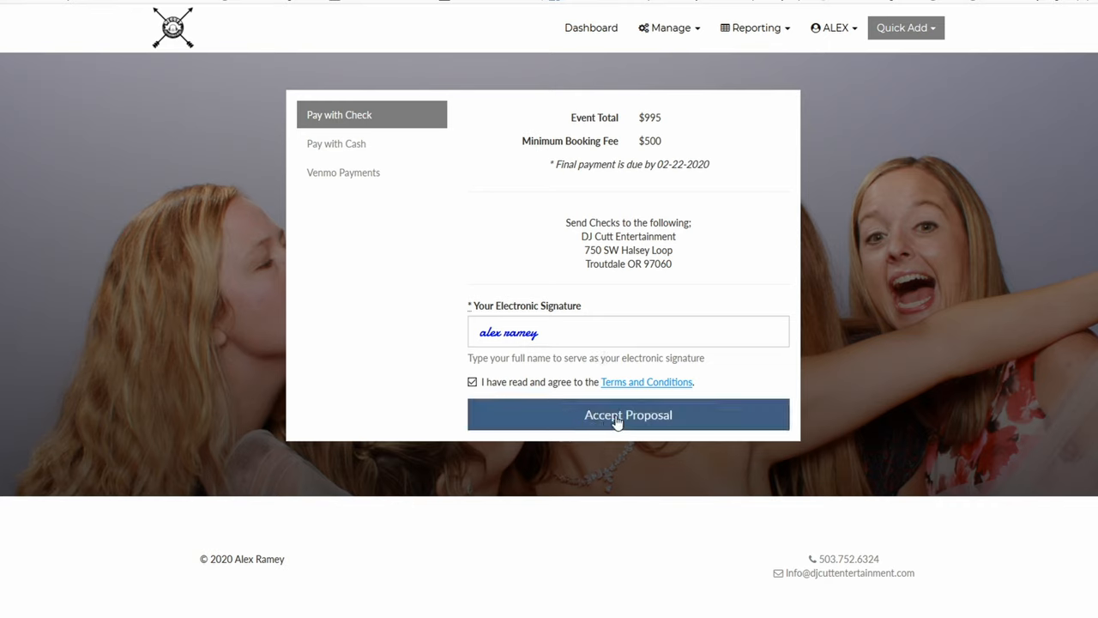
pyautogui.click(628, 413)
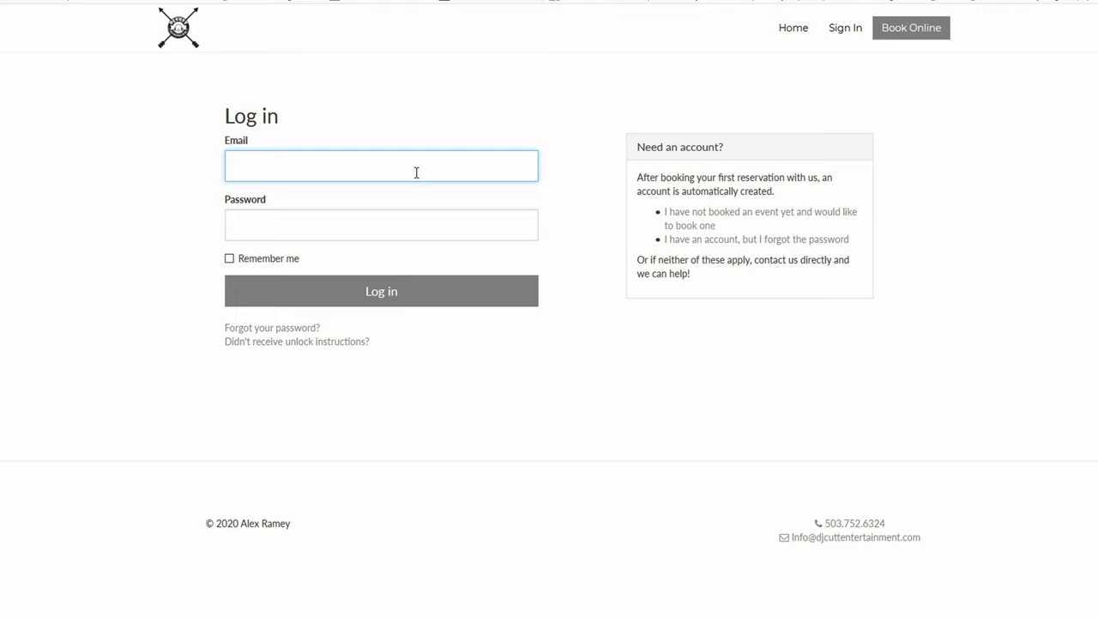
pyautogui.moveTo(316, 168)
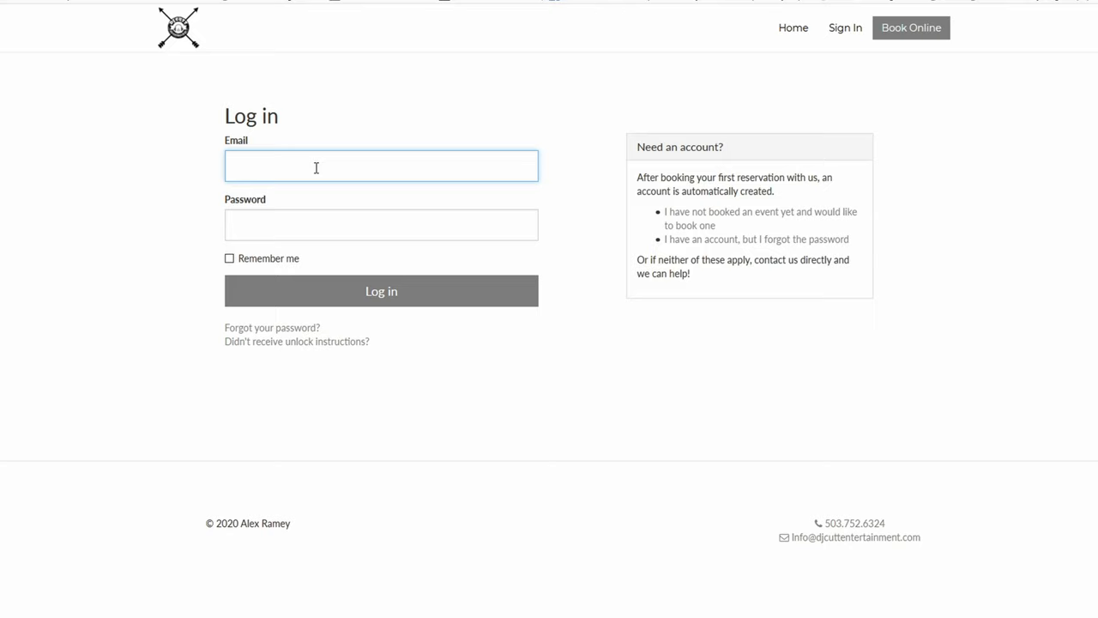
pyautogui.moveTo(810, 244)
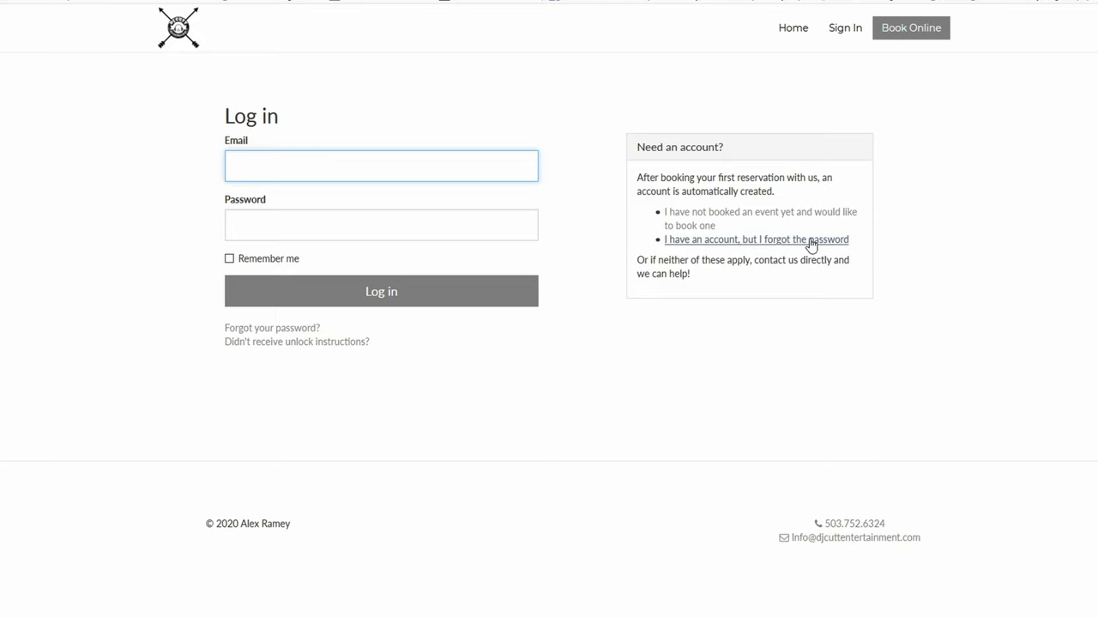
# Step: Use the forgot-password option and enter the email to sign in to the 3hr Photo Booth event
pyautogui.click(757, 240)
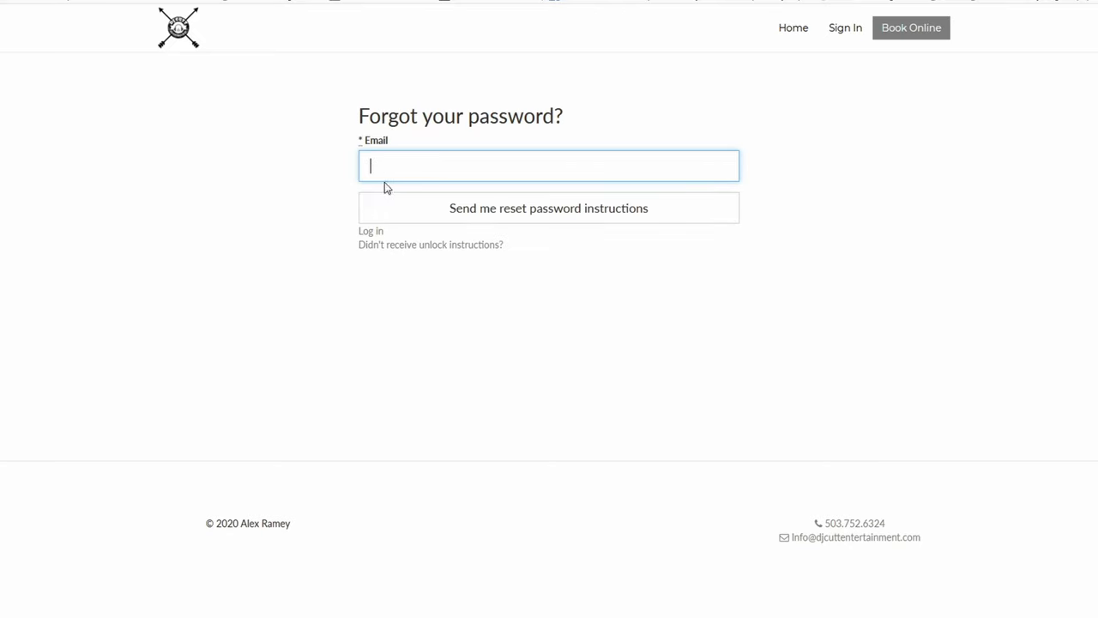
pyautogui.write('bo')
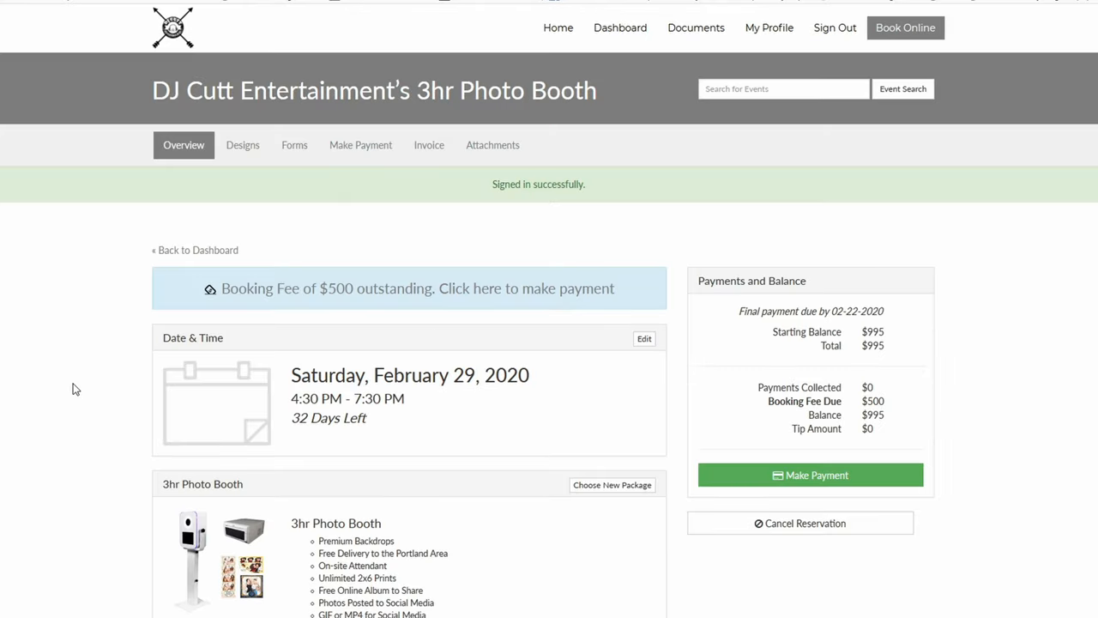
# Step: Review the event overview down to the share link, then bring up the Browse Add-ons catalogue
pyautogui.scroll(-3)
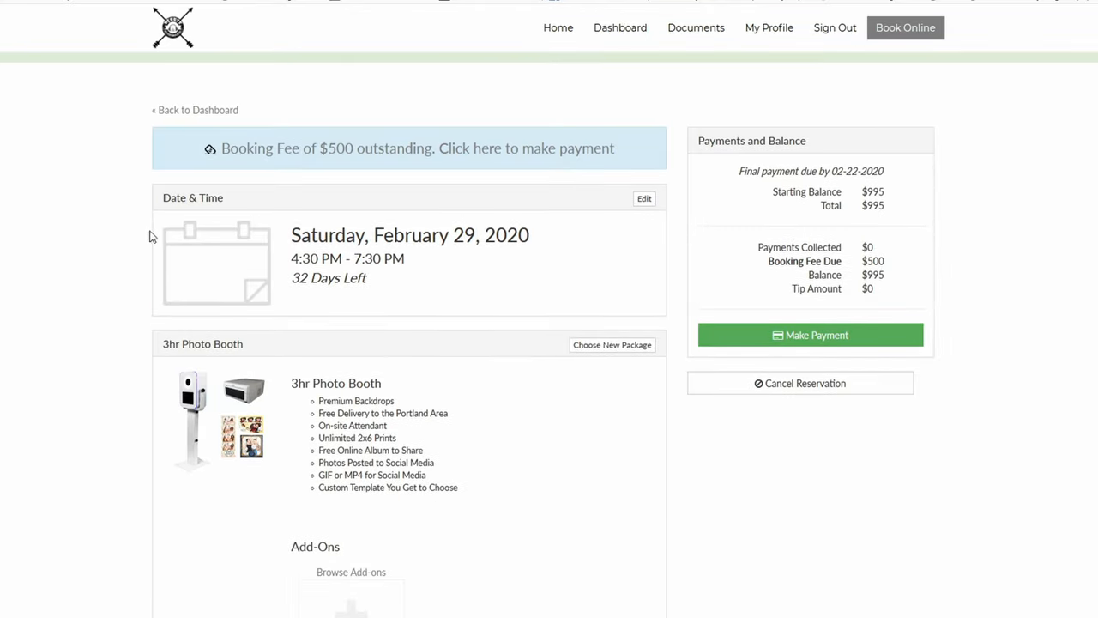
pyautogui.scroll(-3)
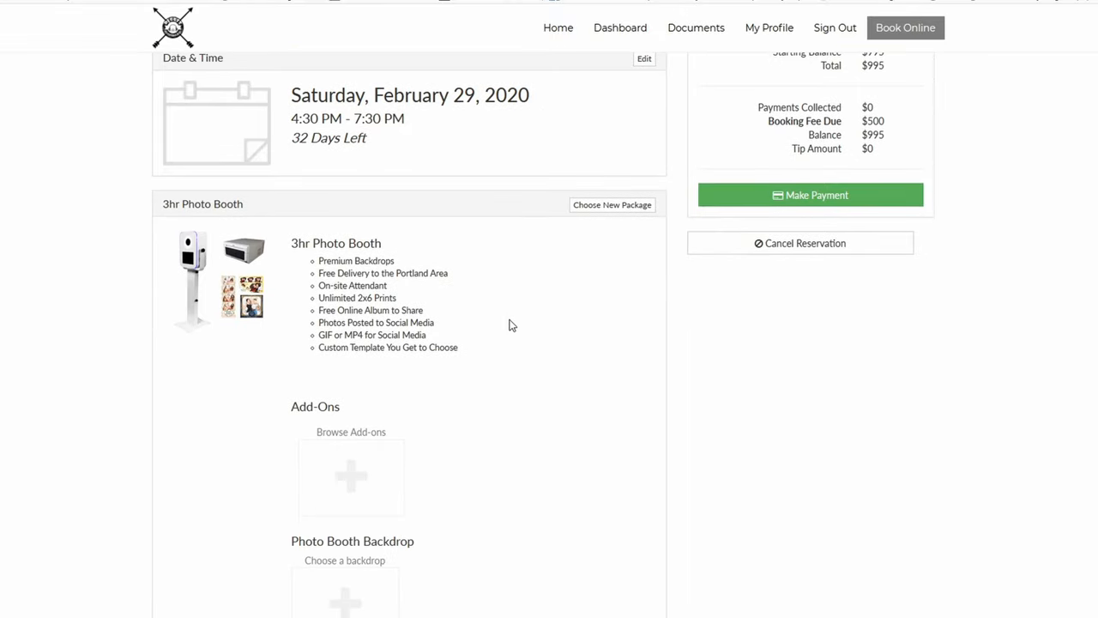
pyautogui.scroll(-3)
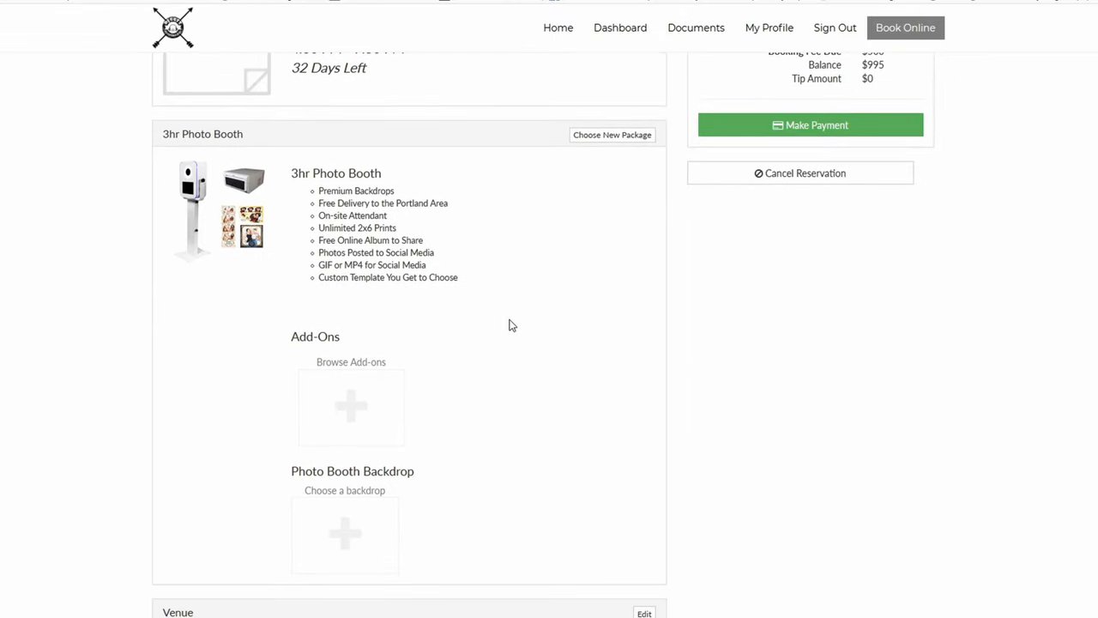
pyautogui.scroll(-3)
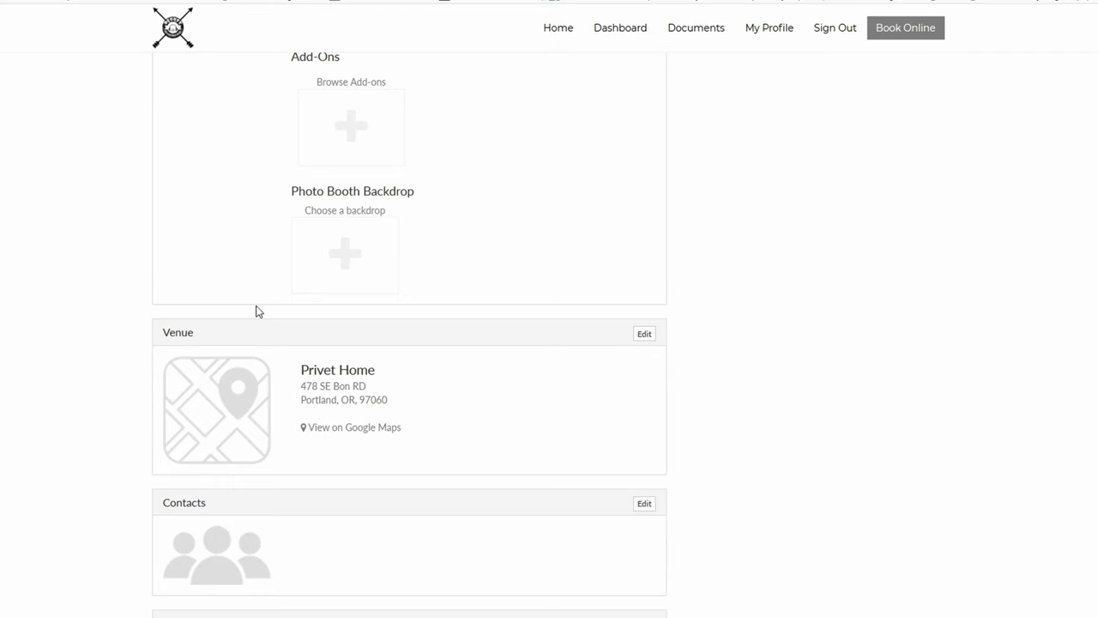
pyautogui.scroll(-3)
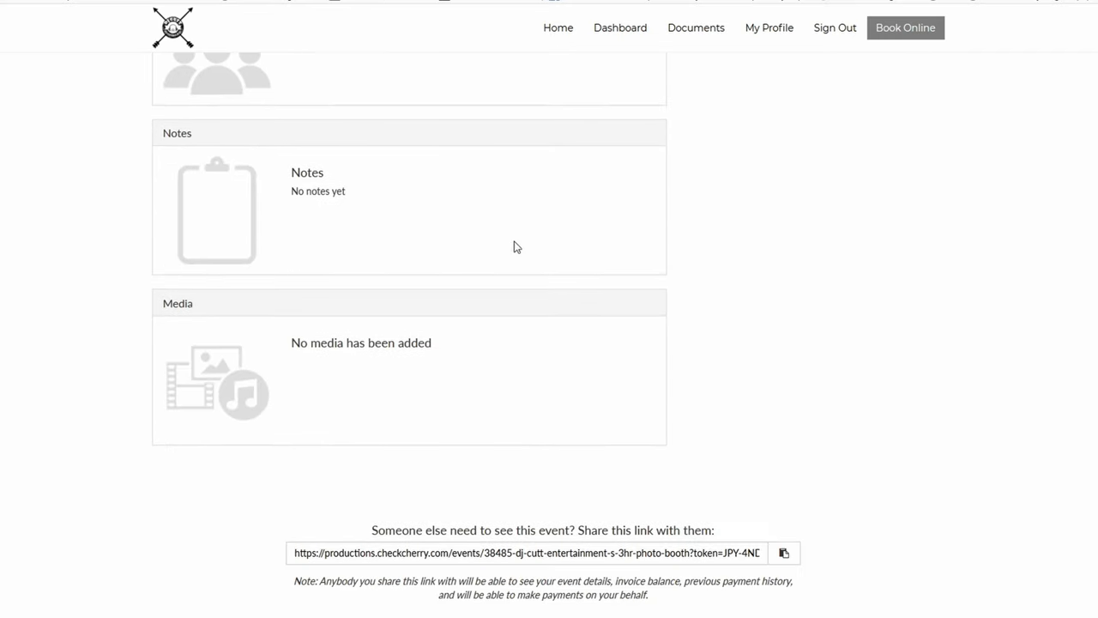
pyautogui.scroll(3)
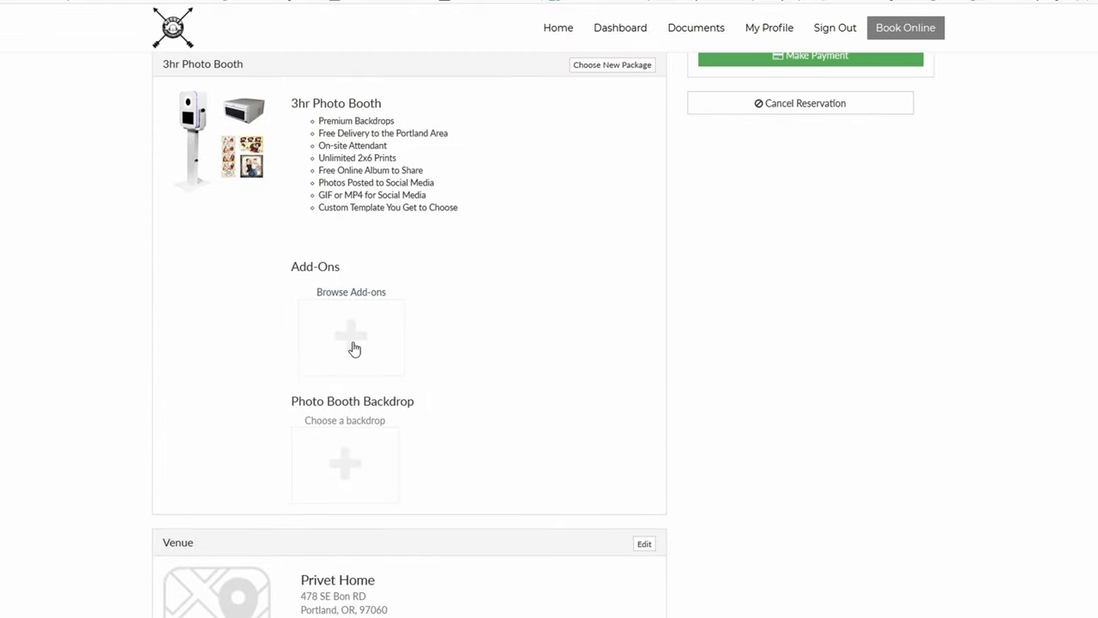
pyautogui.click(350, 340)
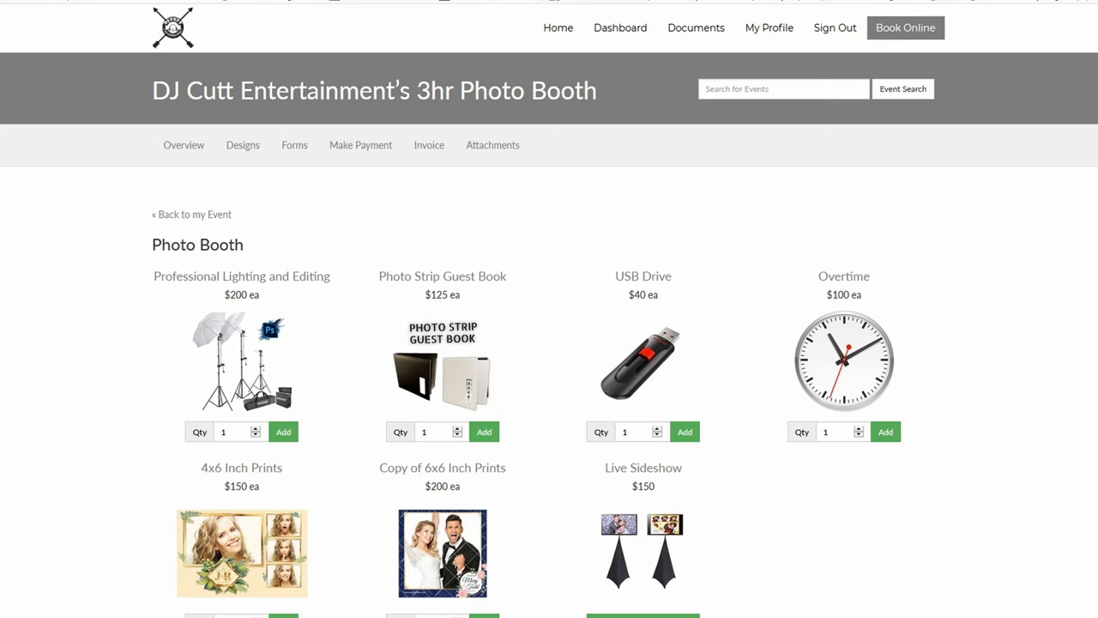
pyautogui.moveTo(683, 424)
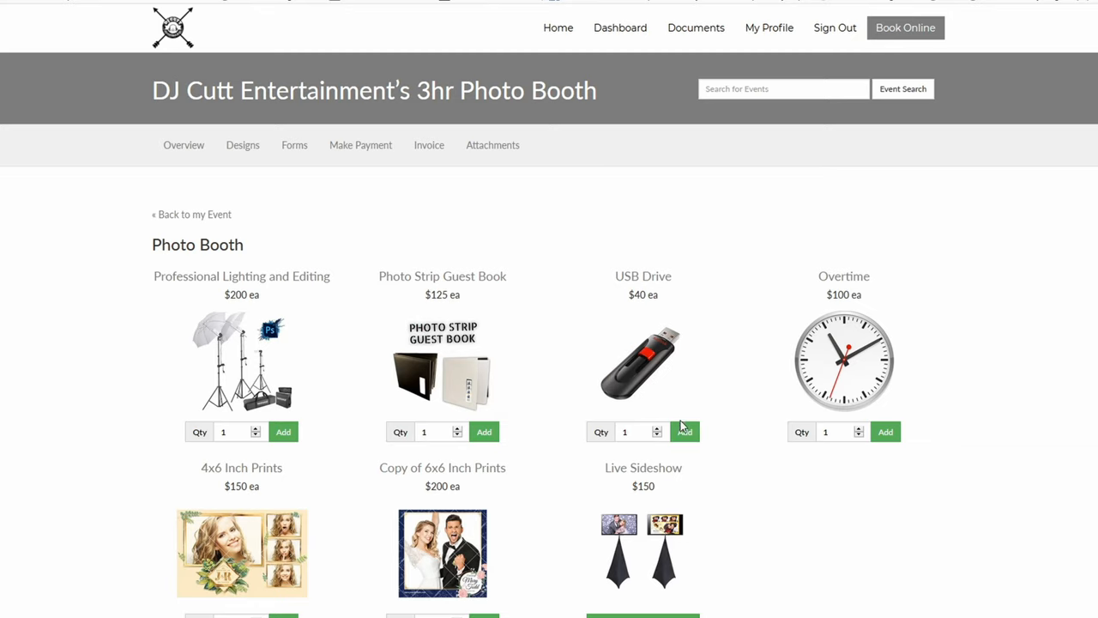
# Step: Add the $40 USB Drive add-on and view the Add-Ons and Photo Booth Backdrop sections
pyautogui.click(686, 432)
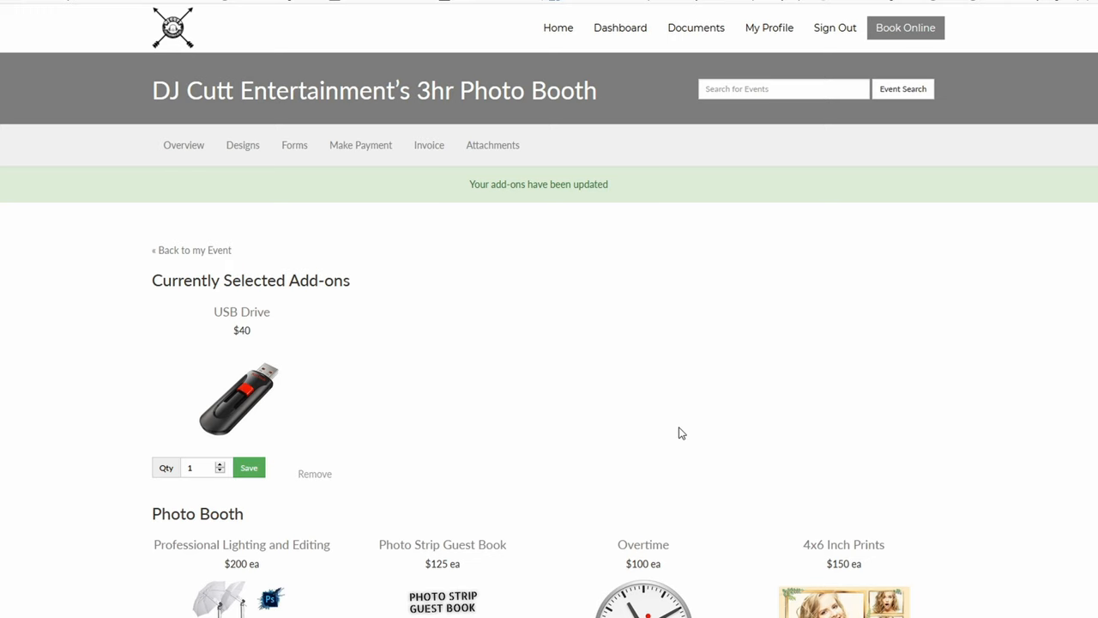
pyautogui.scroll(-3)
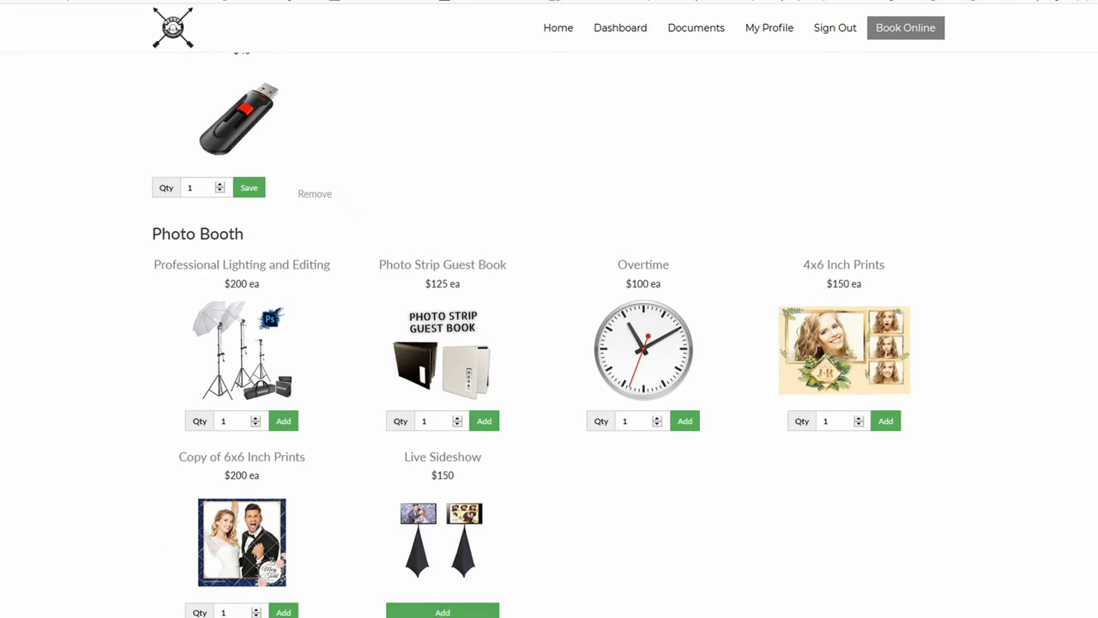
pyautogui.moveTo(471, 364)
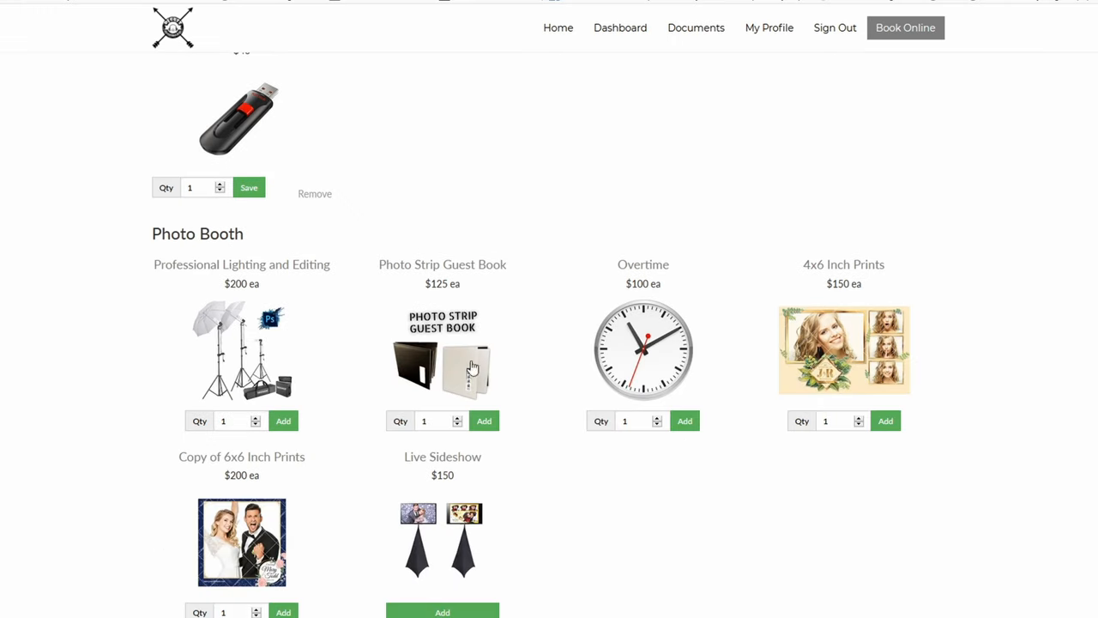
pyautogui.moveTo(635, 330)
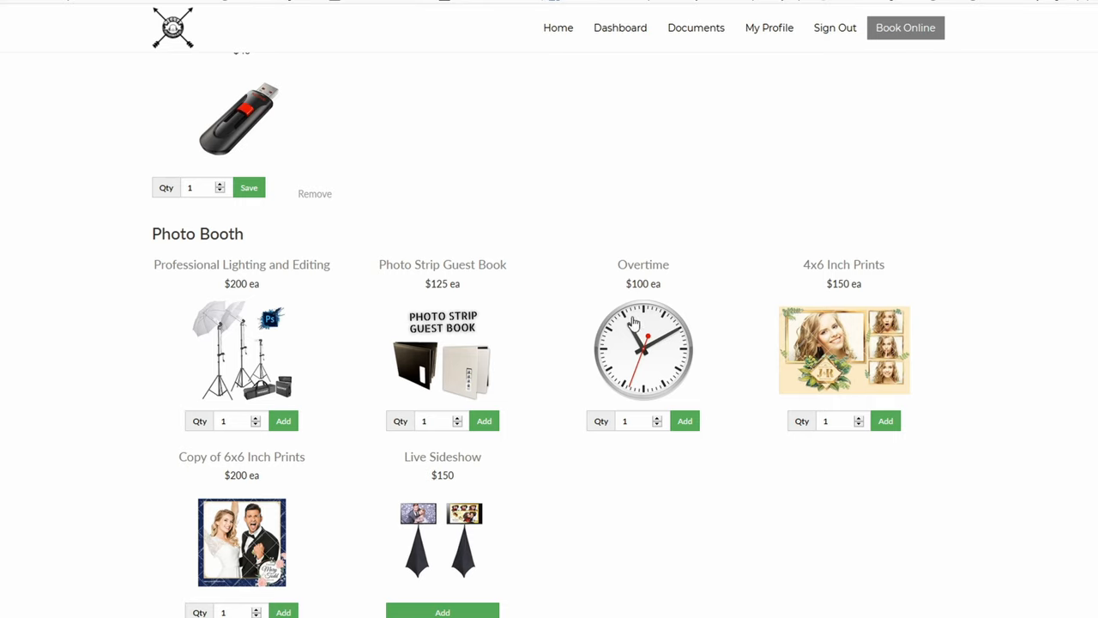
pyautogui.moveTo(676, 298)
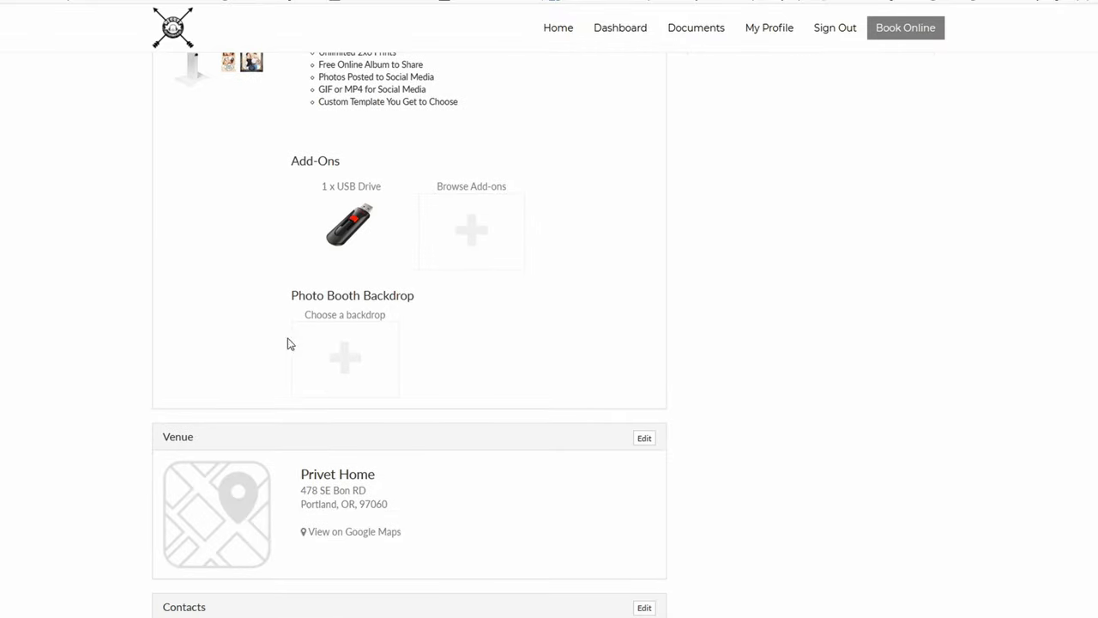
# Step: Browse the backdrop gallery and choose Basic White, bringing the event balance to $1,035
pyautogui.click(343, 358)
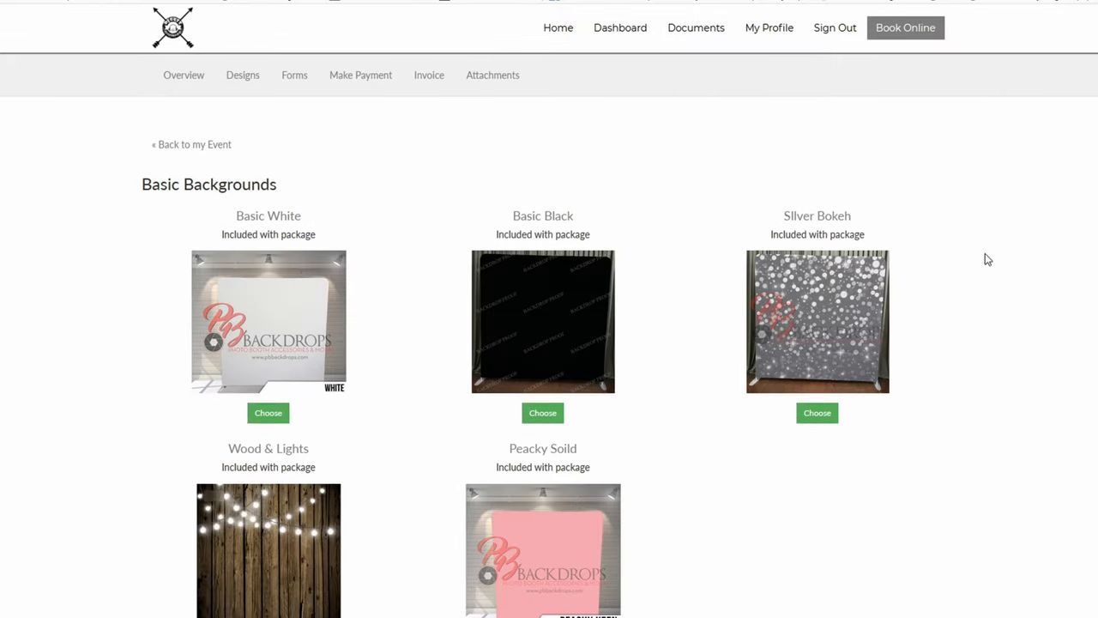
pyautogui.scroll(-3)
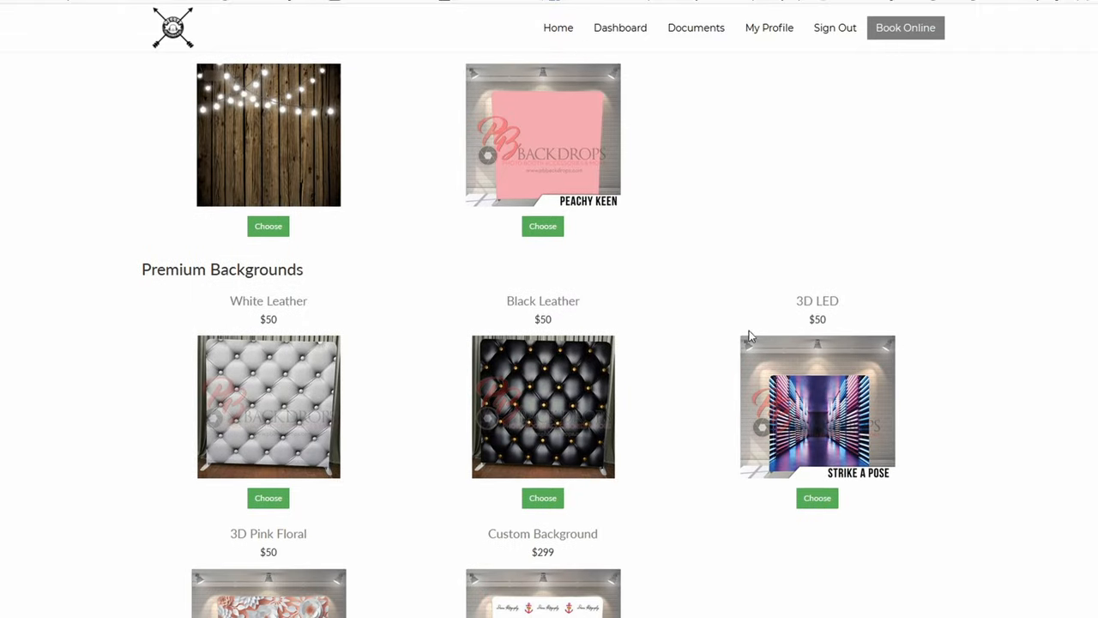
pyautogui.scroll(-3)
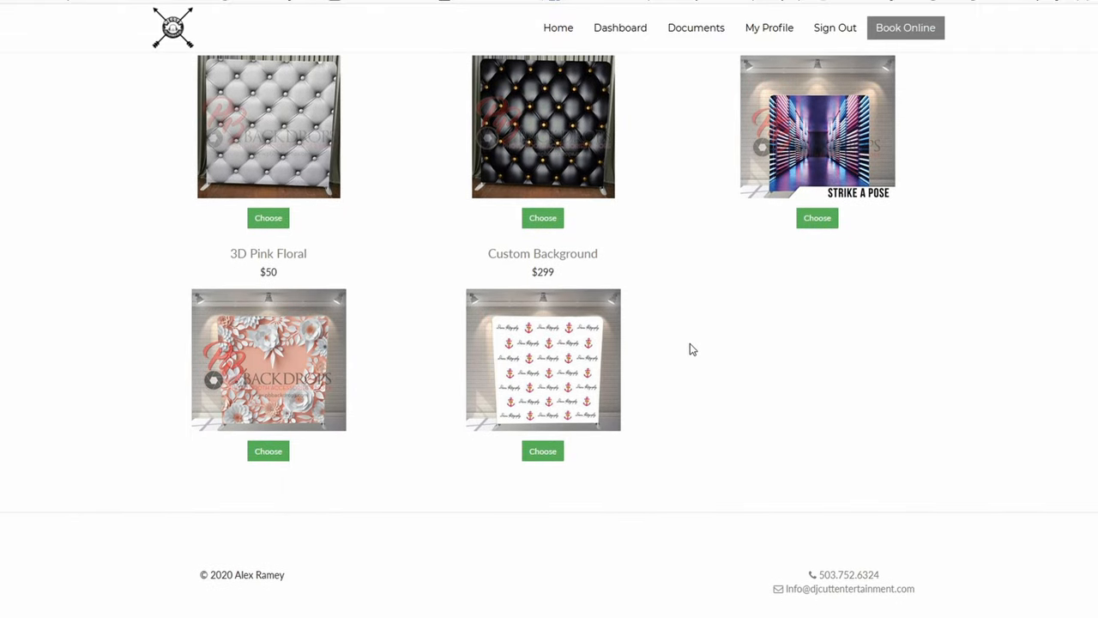
pyautogui.scroll(3)
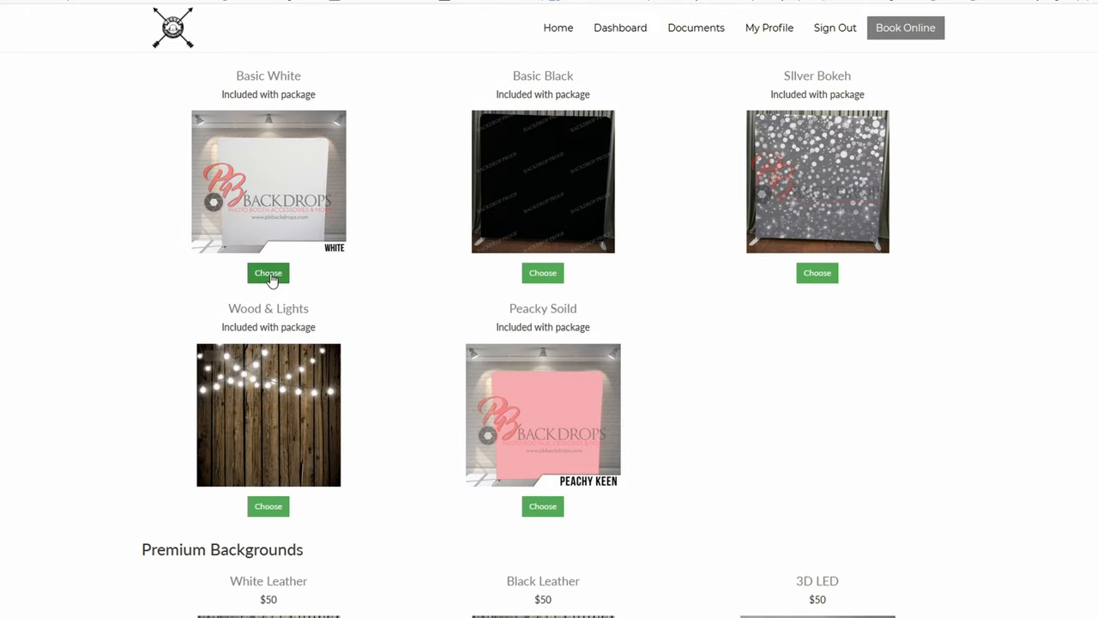
pyautogui.click(268, 273)
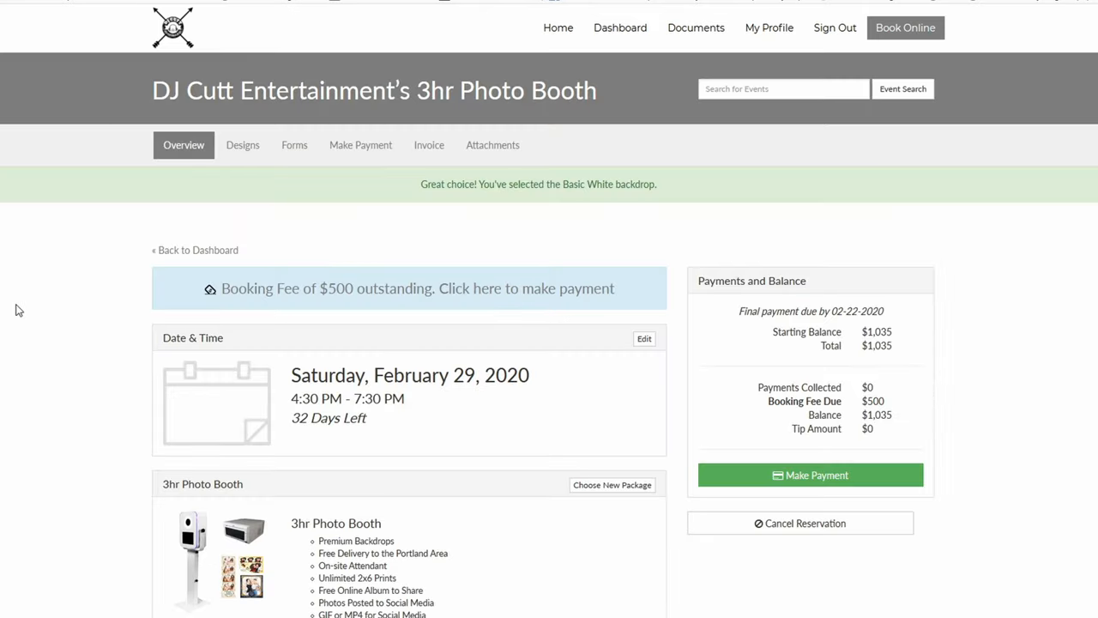
pyautogui.moveTo(192, 273)
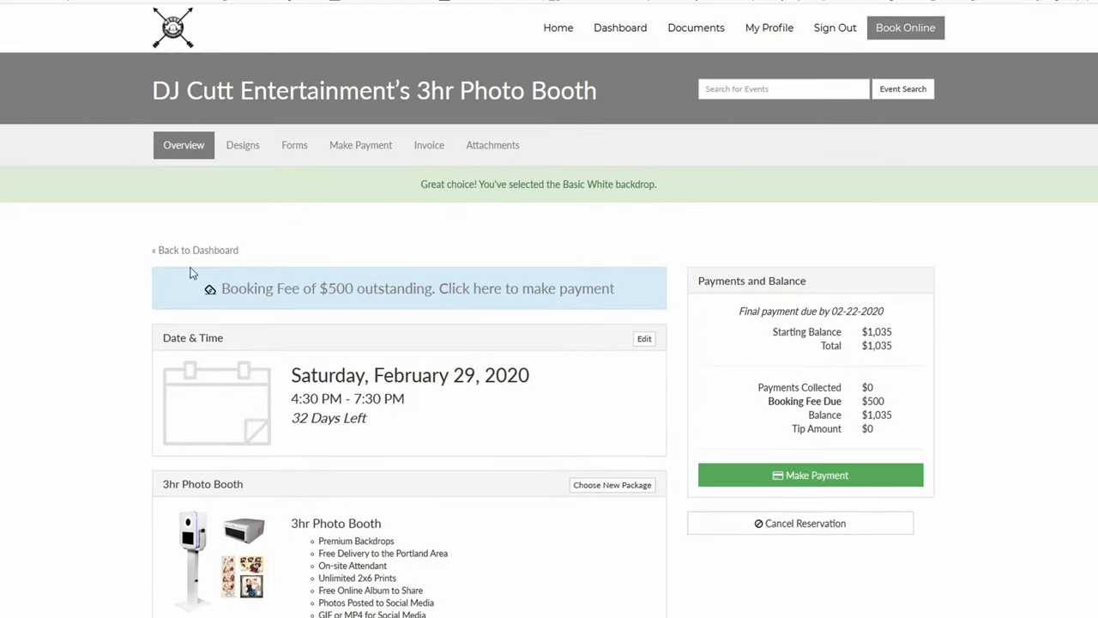
# Step: From the Designs page, search the print templates for 'wedding'
pyautogui.click(244, 144)
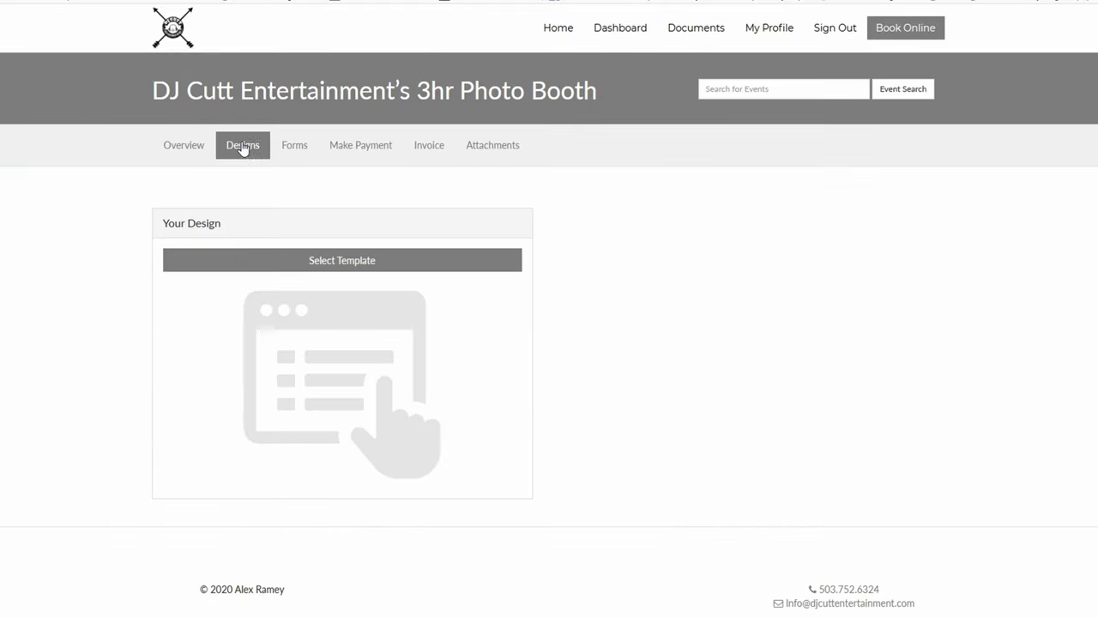
pyautogui.moveTo(336, 338)
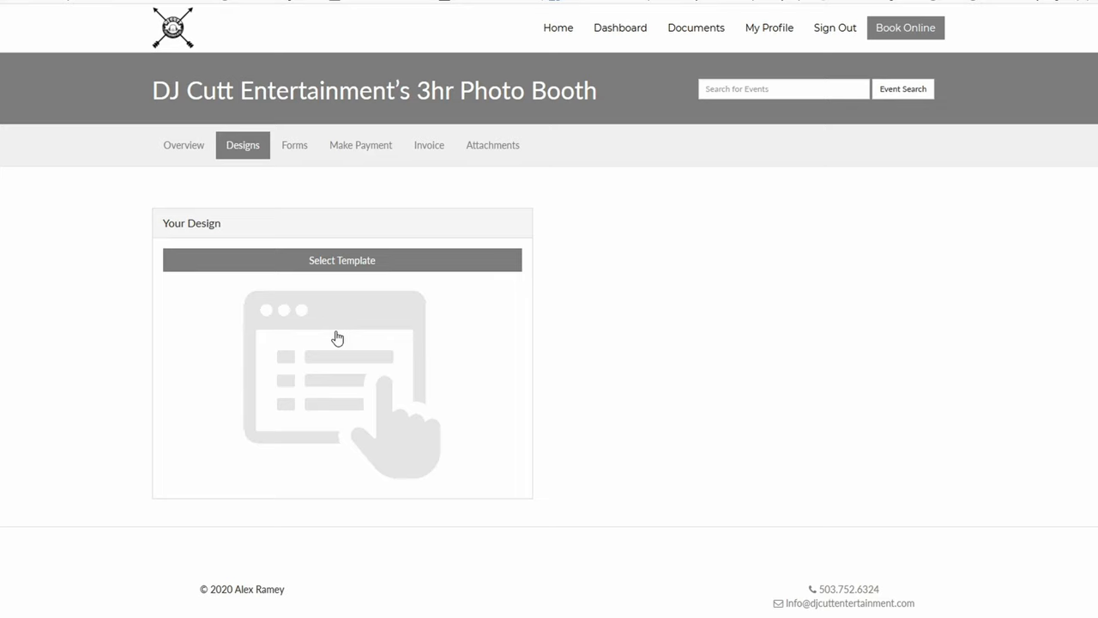
pyautogui.click(341, 261)
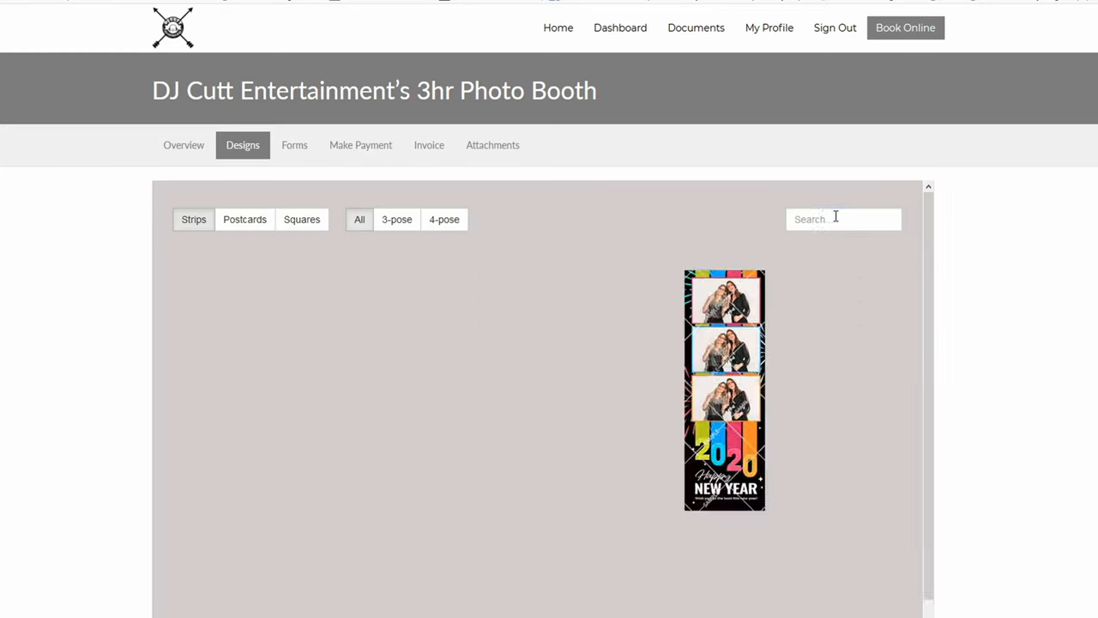
pyautogui.write('weddings')
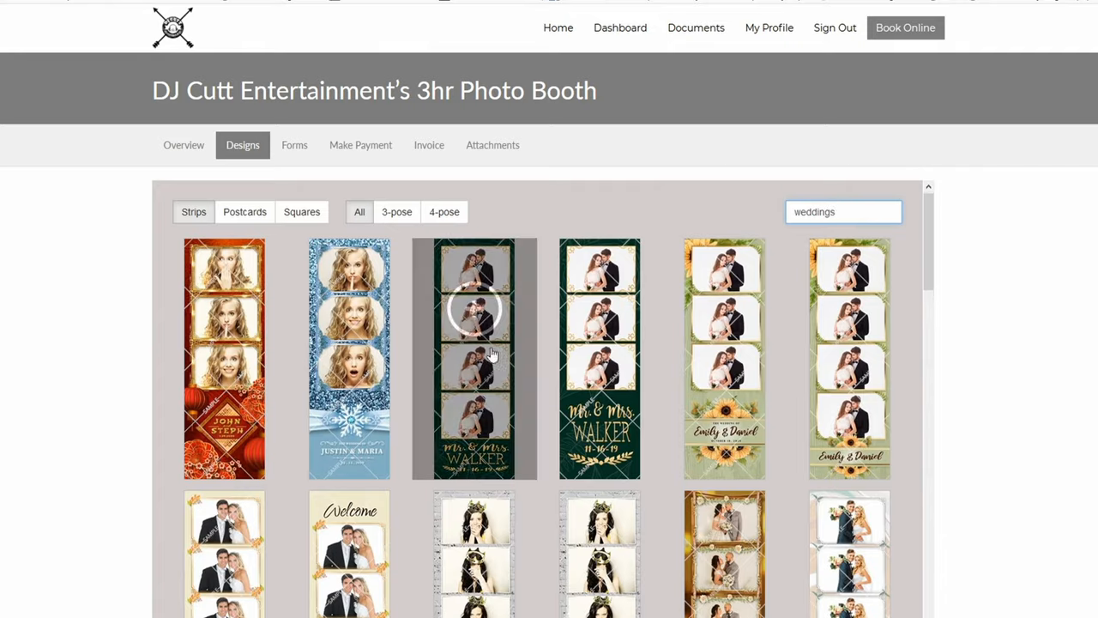
# Step: Select the Luxurious Floral 3-up Strips Welcome template as the event's print design
pyautogui.scroll(-3)
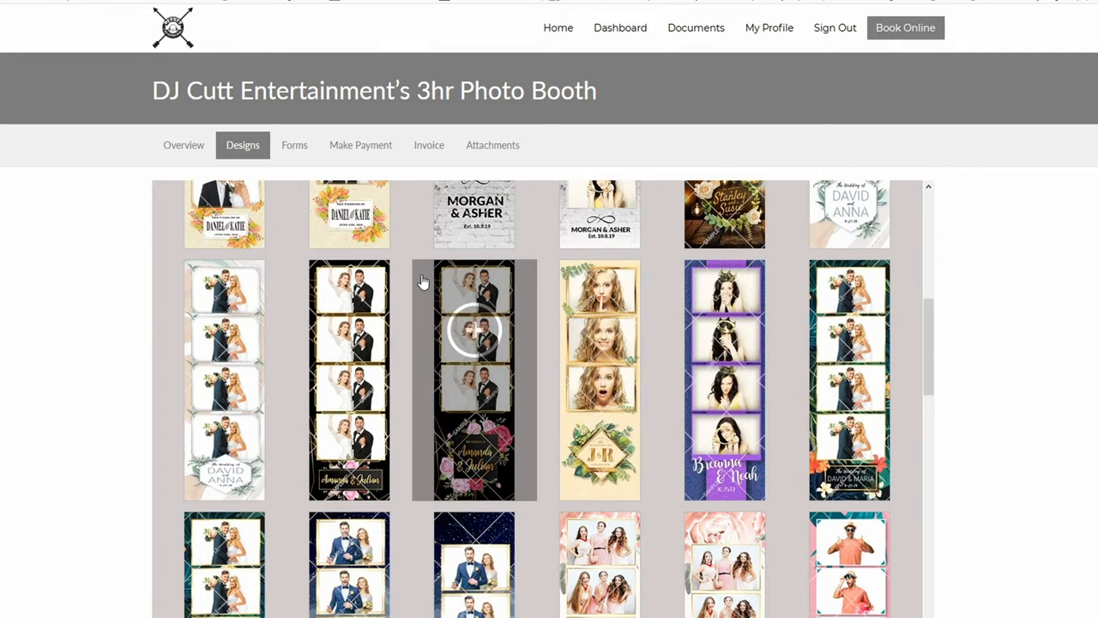
pyautogui.scroll(-3)
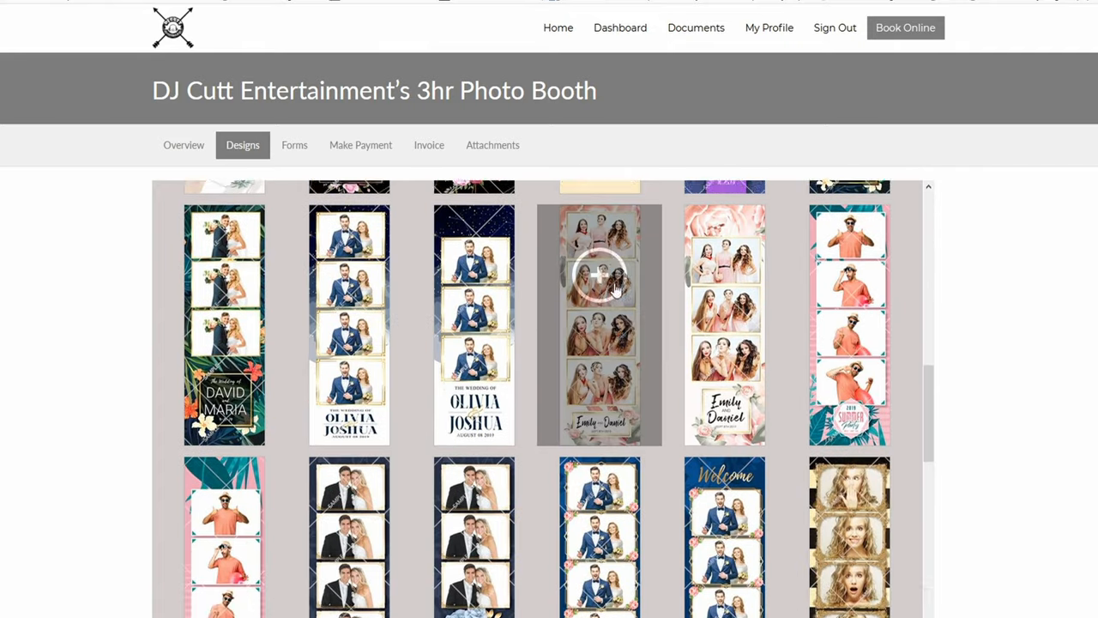
pyautogui.scroll(-3)
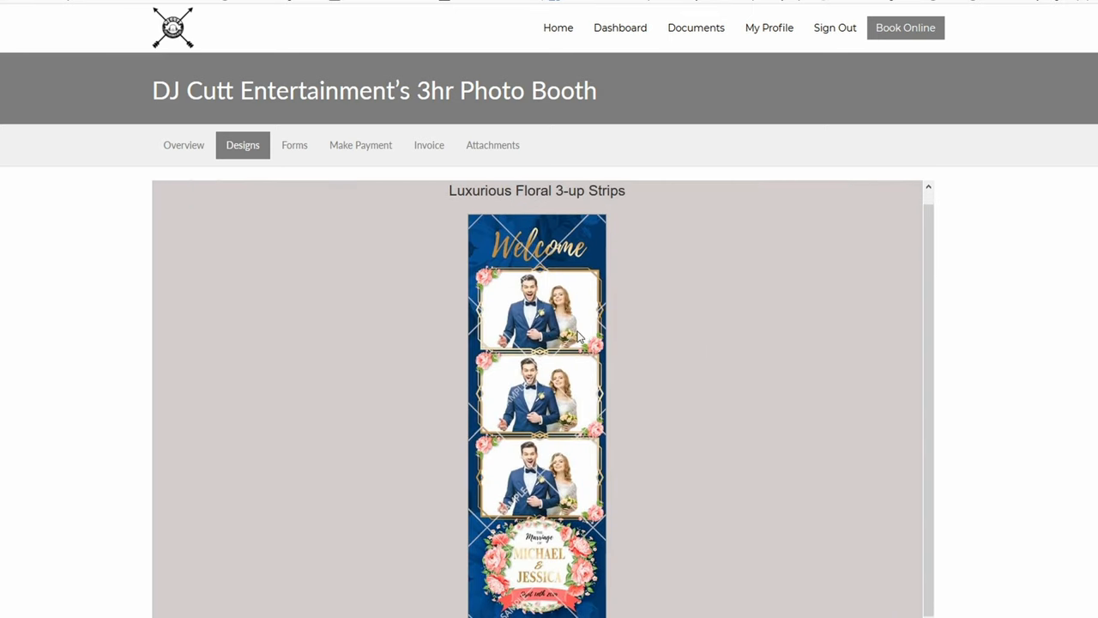
pyautogui.scroll(-3)
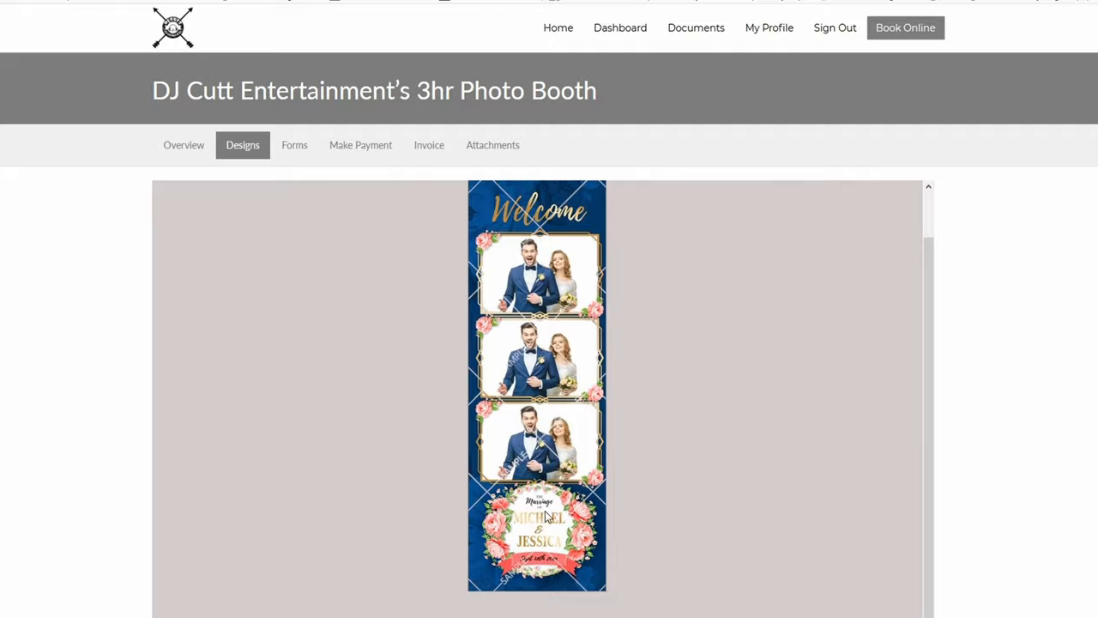
pyautogui.scroll(-3)
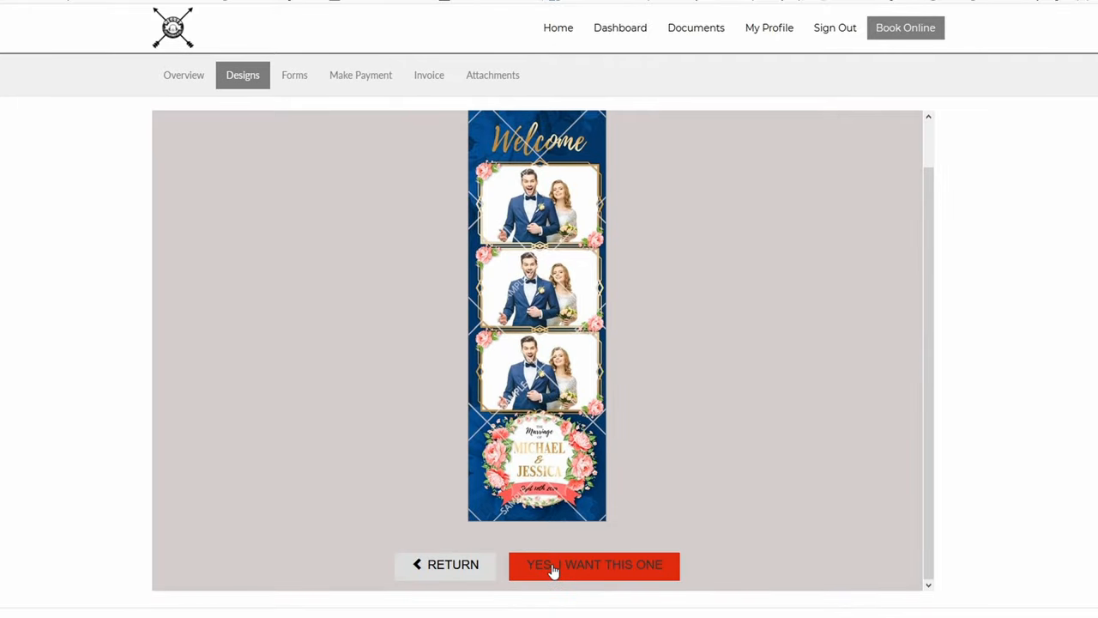
pyautogui.click(594, 564)
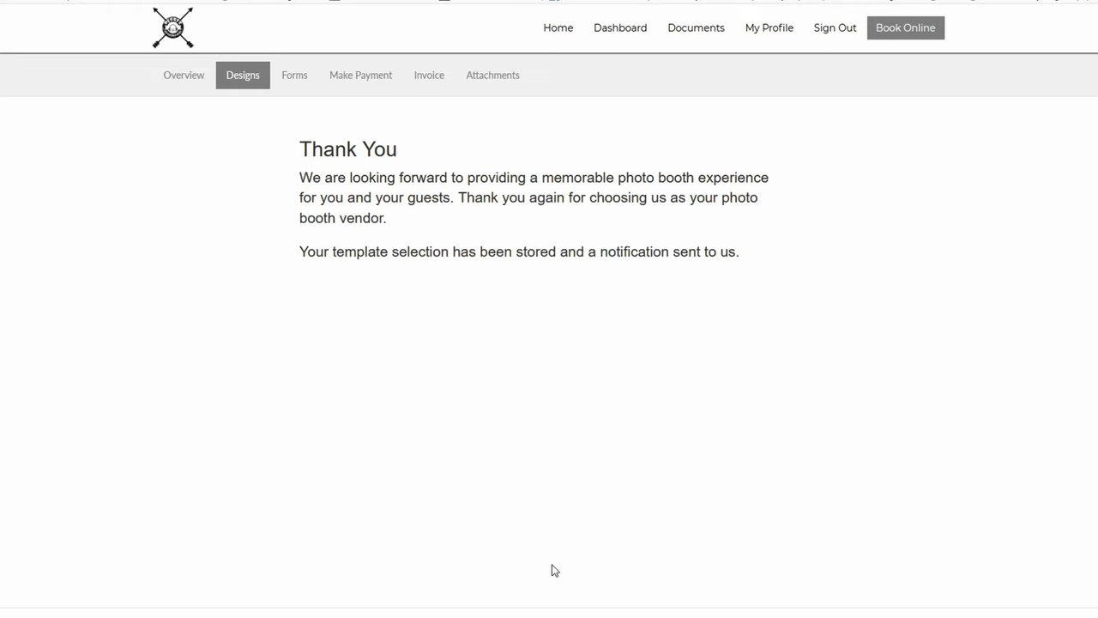
pyautogui.moveTo(295, 77)
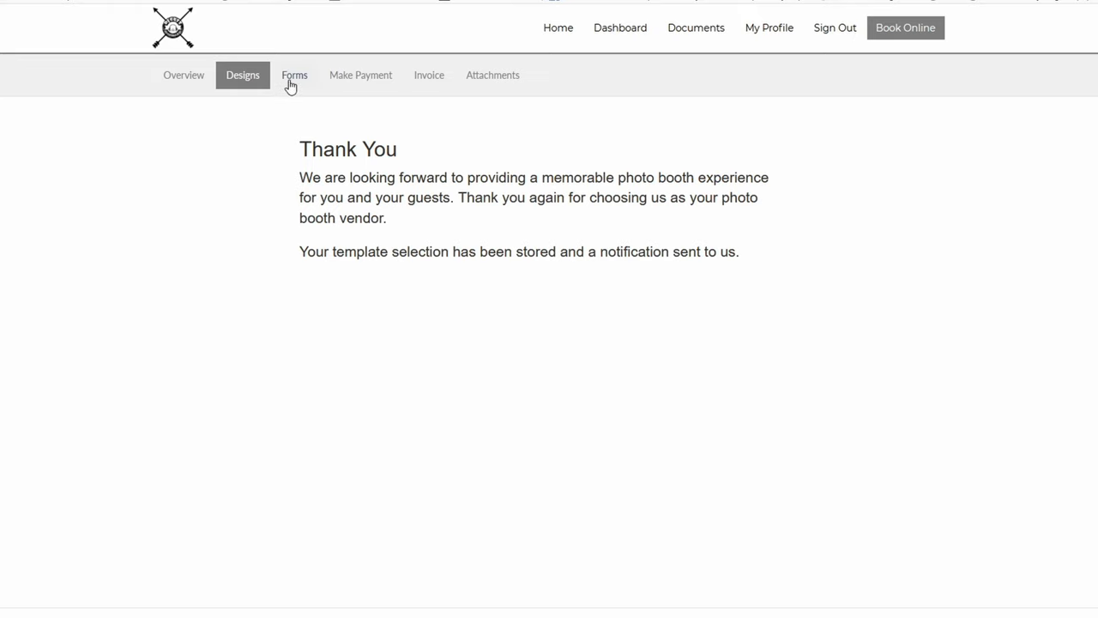
# Step: View the Photo Booth Form's Custom Design Text section with its three empty text lines
pyautogui.click(295, 76)
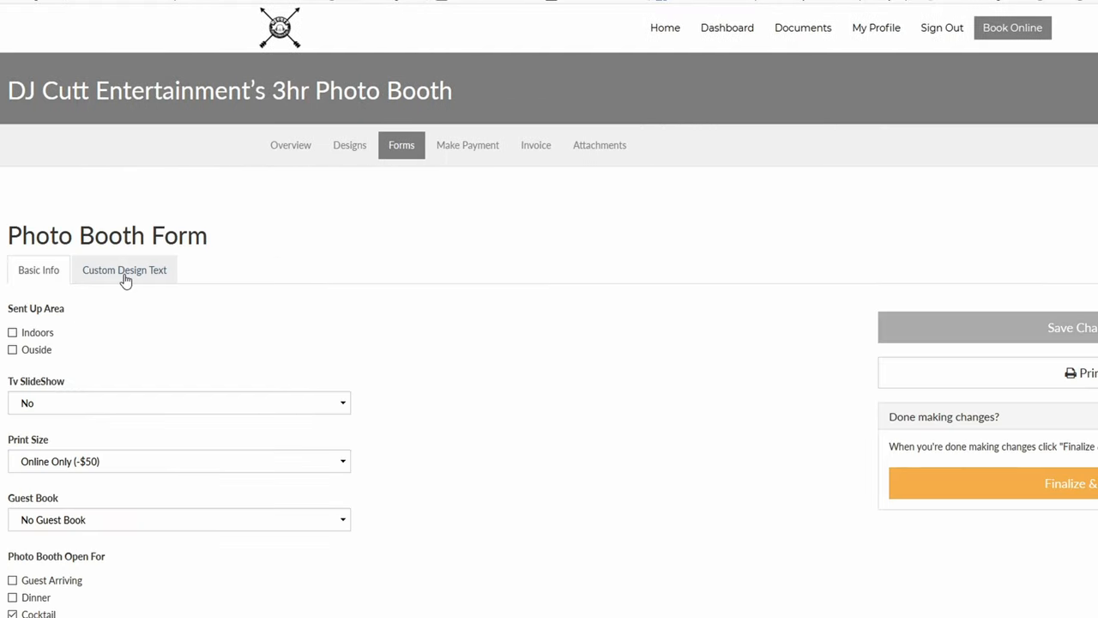
pyautogui.click(123, 269)
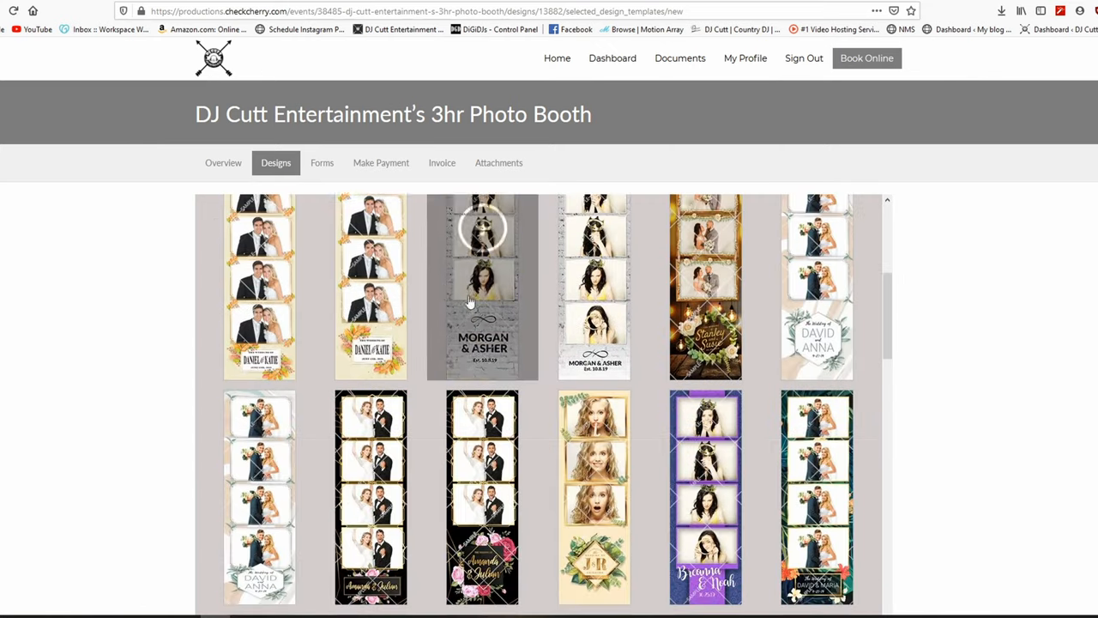
pyautogui.scroll(-3)
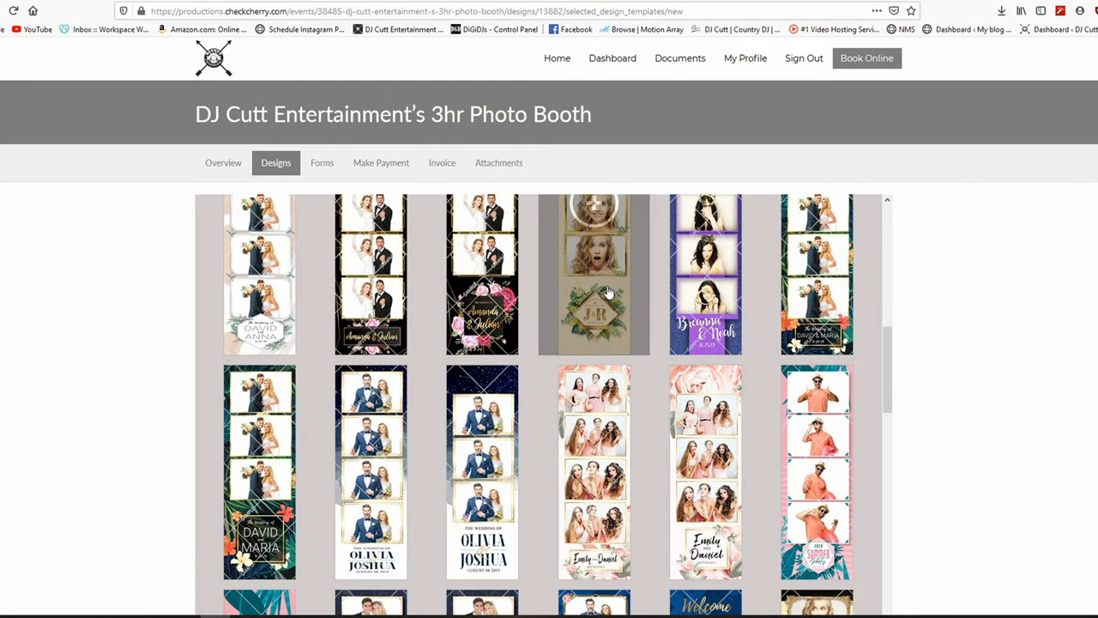
pyautogui.scroll(-3)
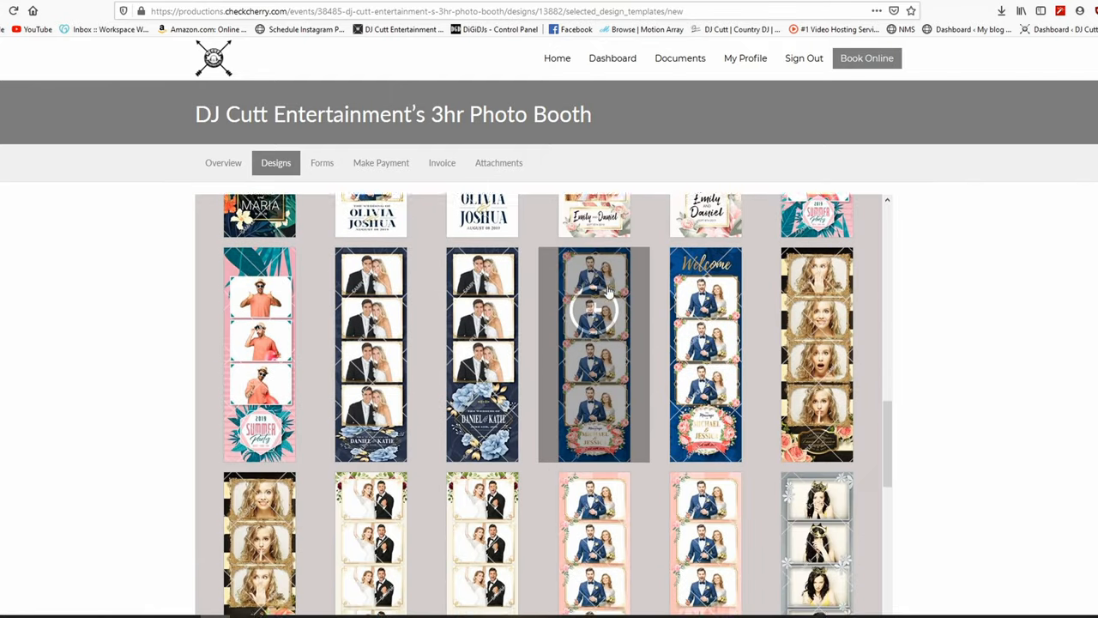
pyautogui.scroll(-3)
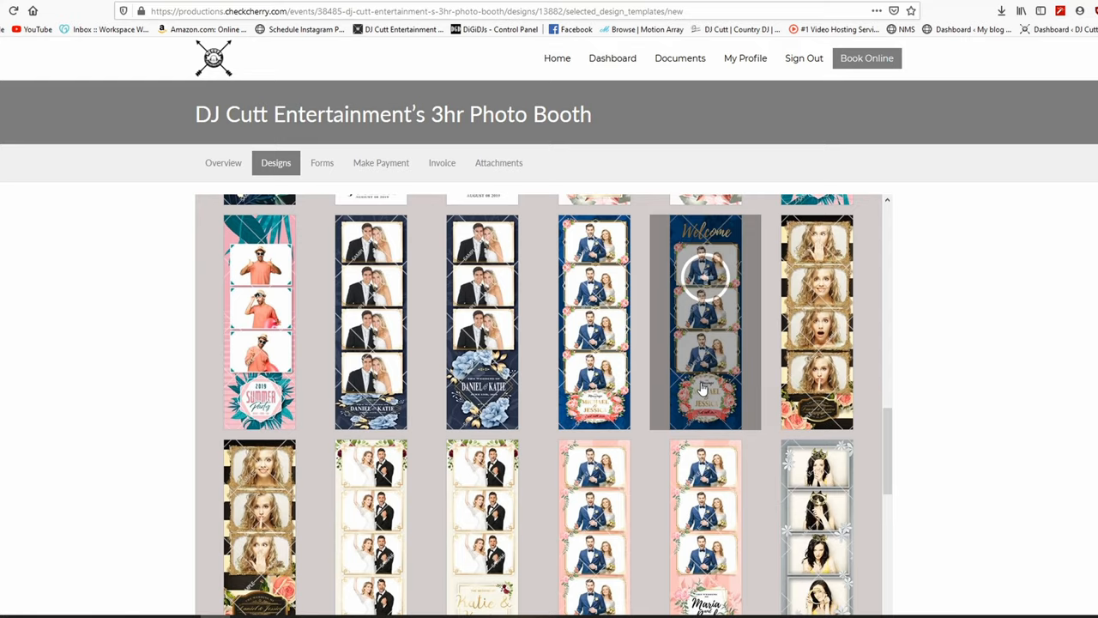
pyautogui.click(321, 161)
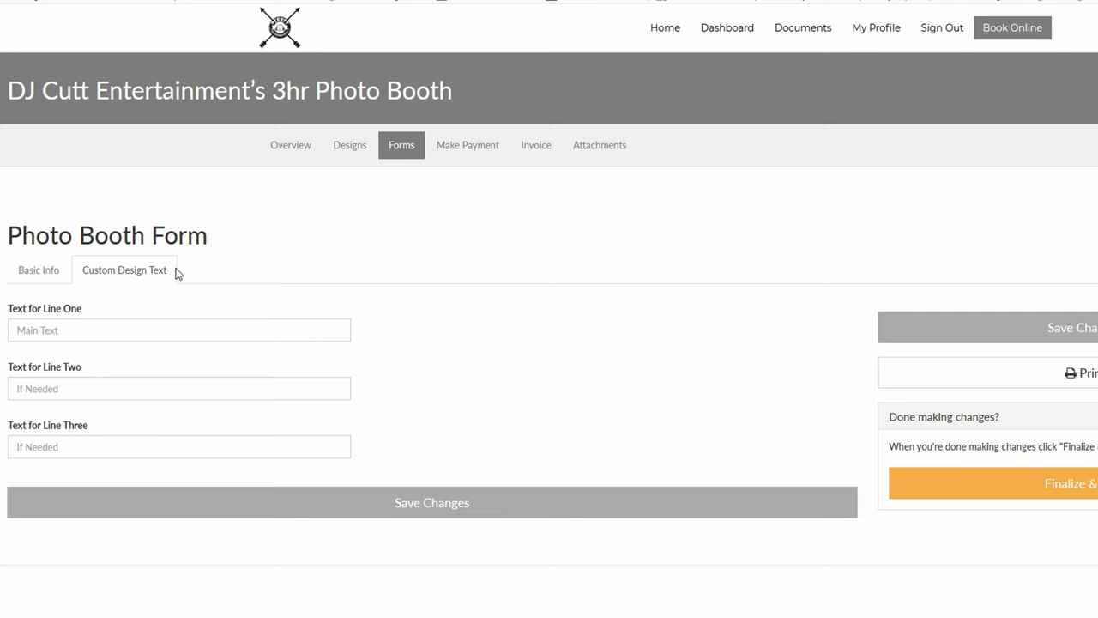
# Step: On the form's basic info, set Print Size to 2x6 Prints (Free)
pyautogui.click(38, 270)
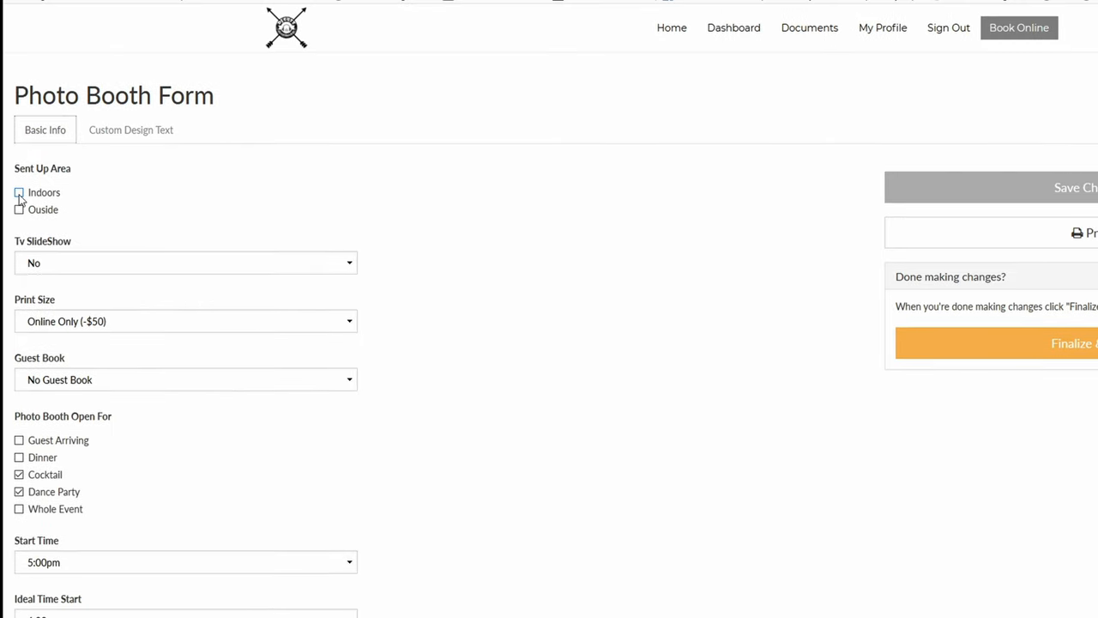
pyautogui.click(19, 192)
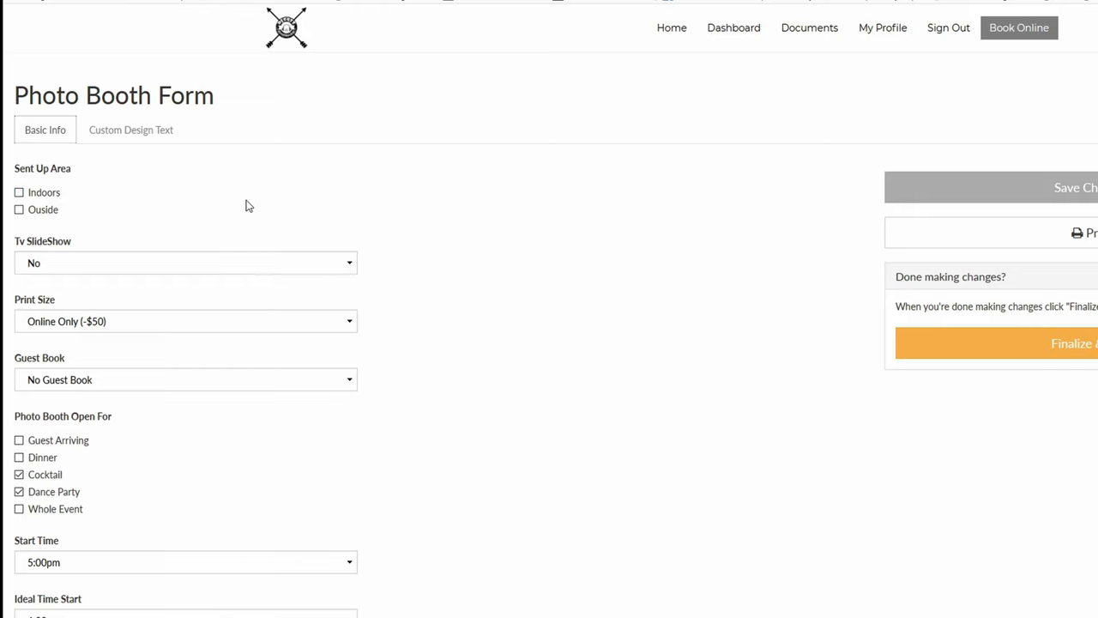
pyautogui.scroll(-3)
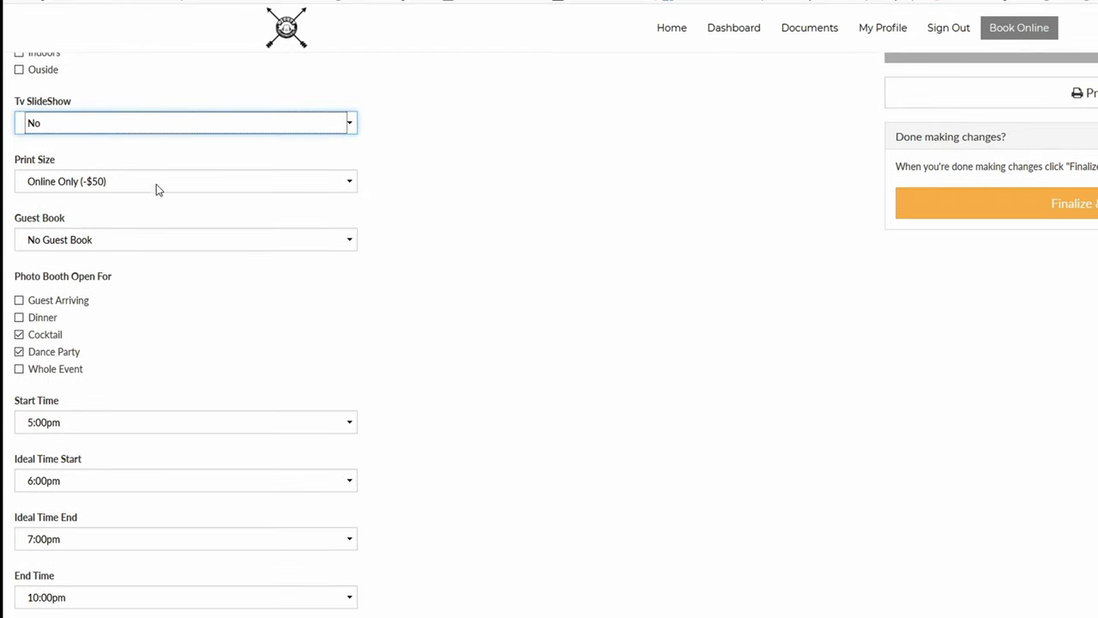
pyautogui.click(186, 182)
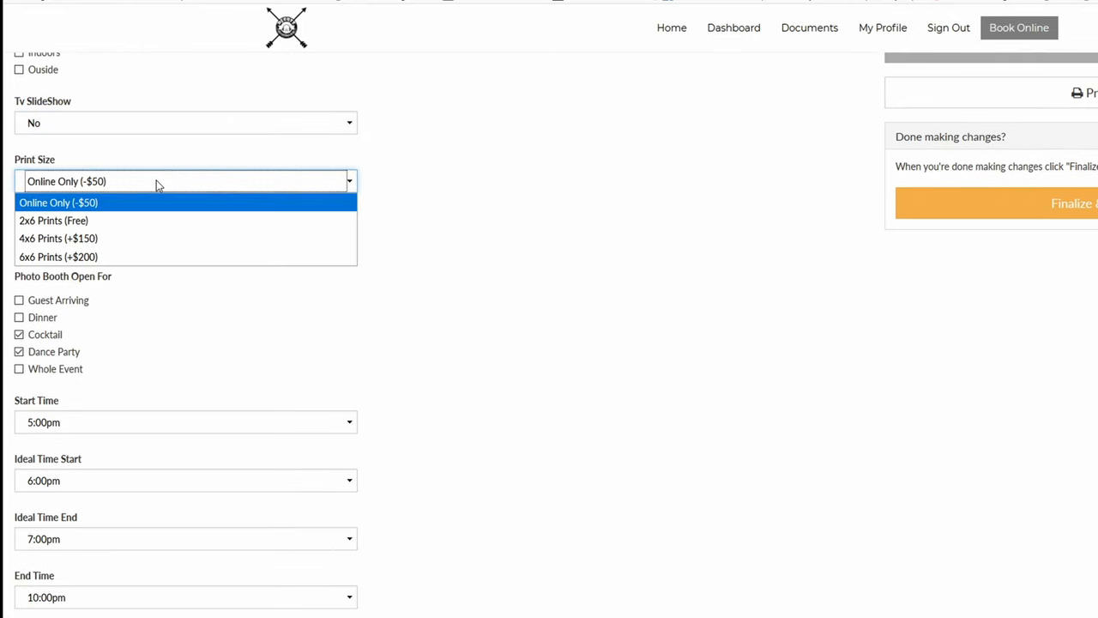
pyautogui.click(55, 219)
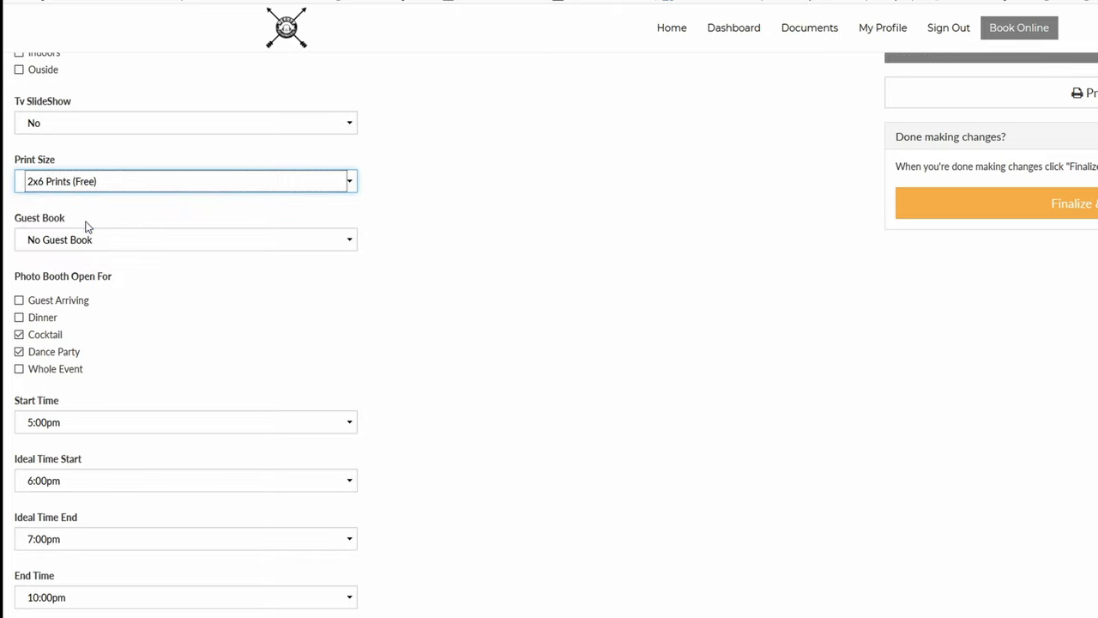
pyautogui.click(185, 182)
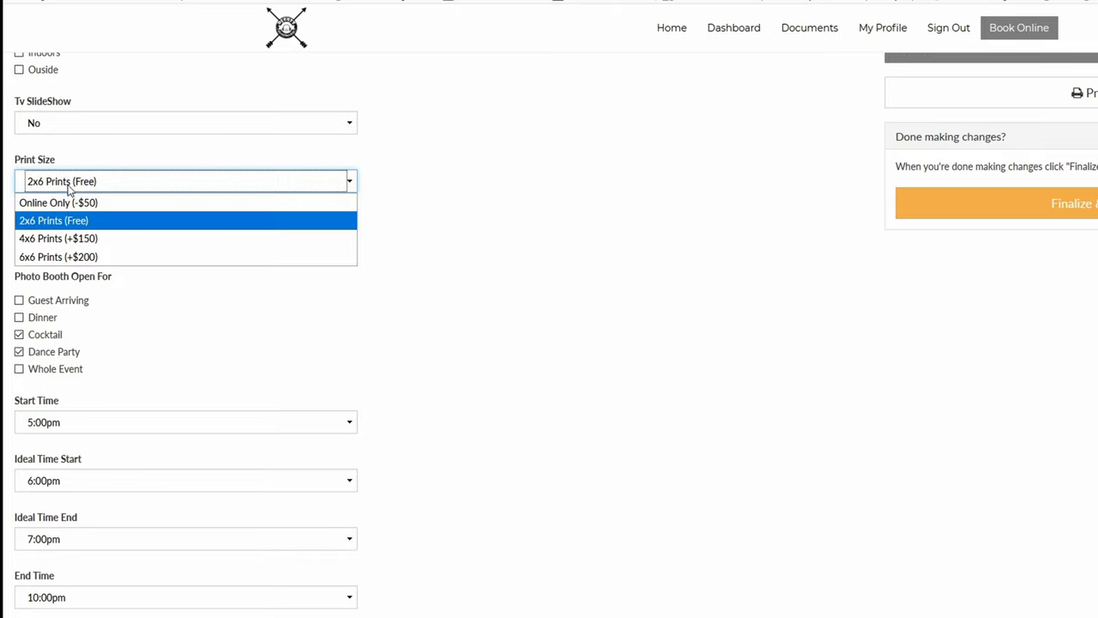
pyautogui.click(55, 219)
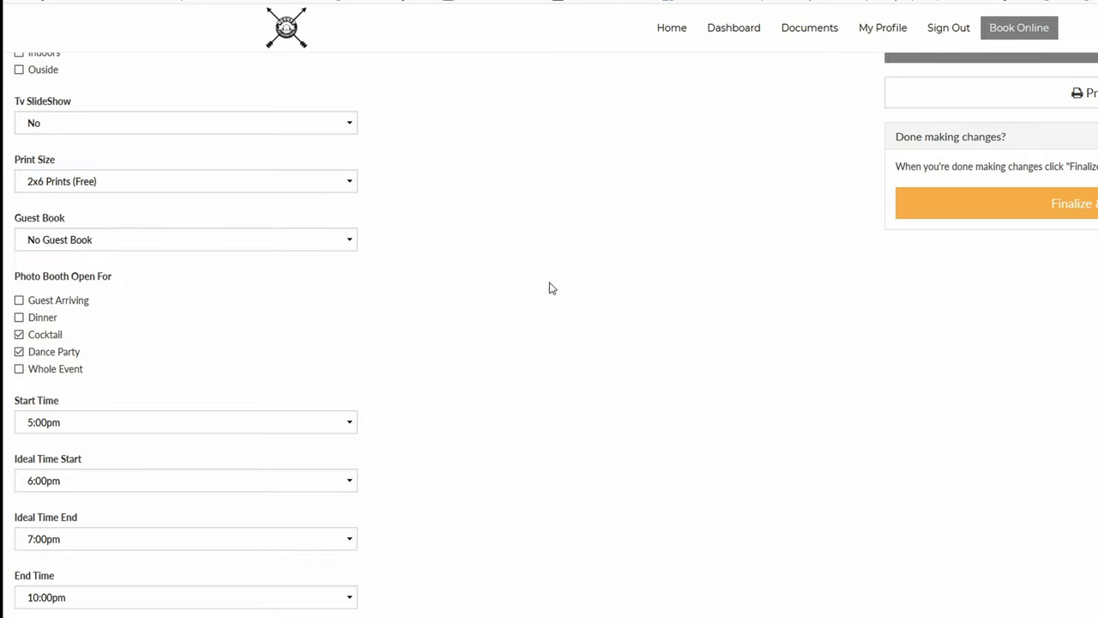
# Step: Set booth coverage to Cocktail and Dance Party with Dinner deselected, continuing to times and props
pyautogui.scroll(-3)
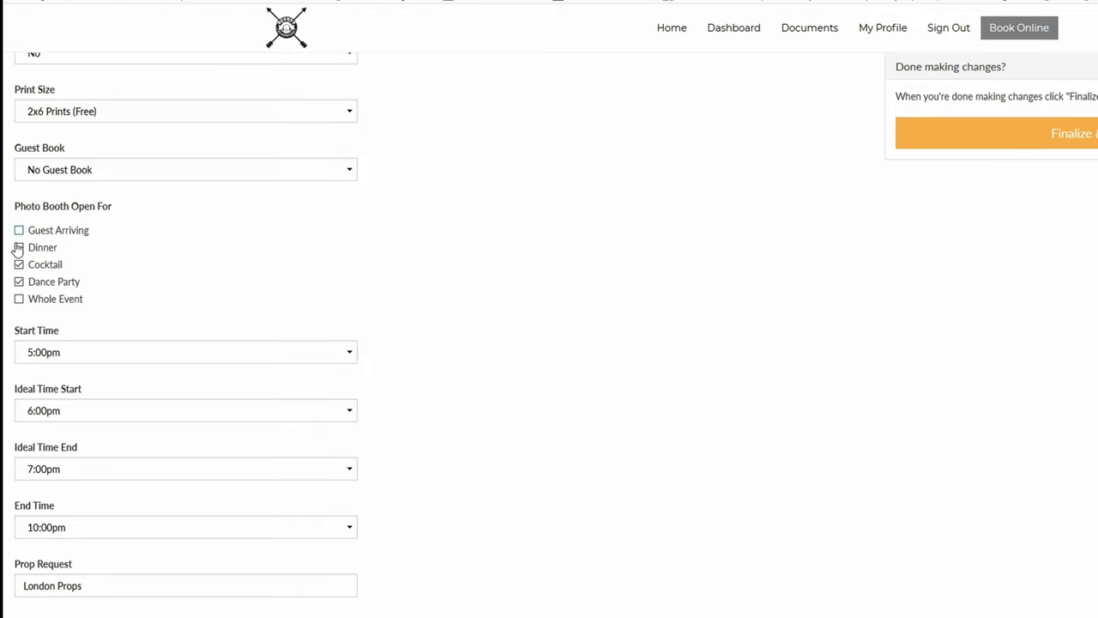
pyautogui.click(19, 247)
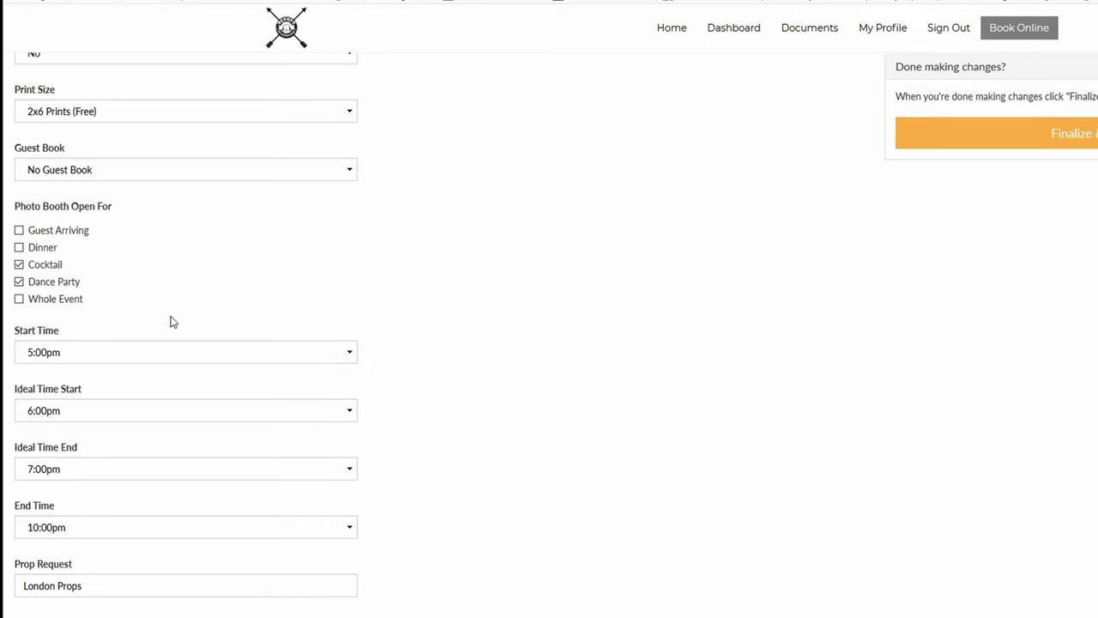
pyautogui.scroll(-3)
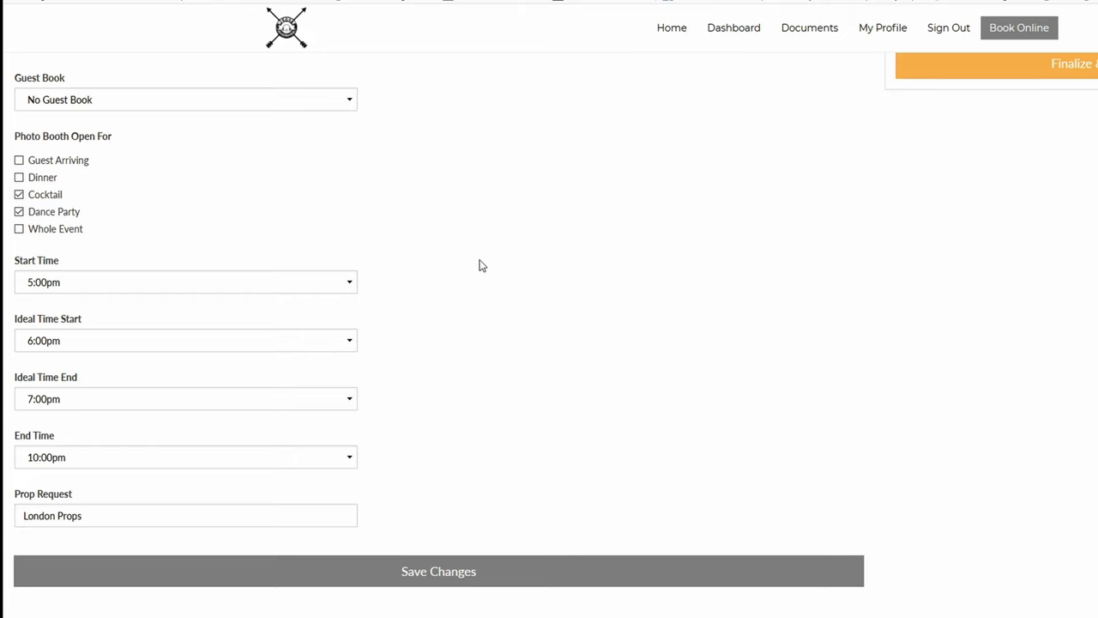
pyautogui.scroll(-3)
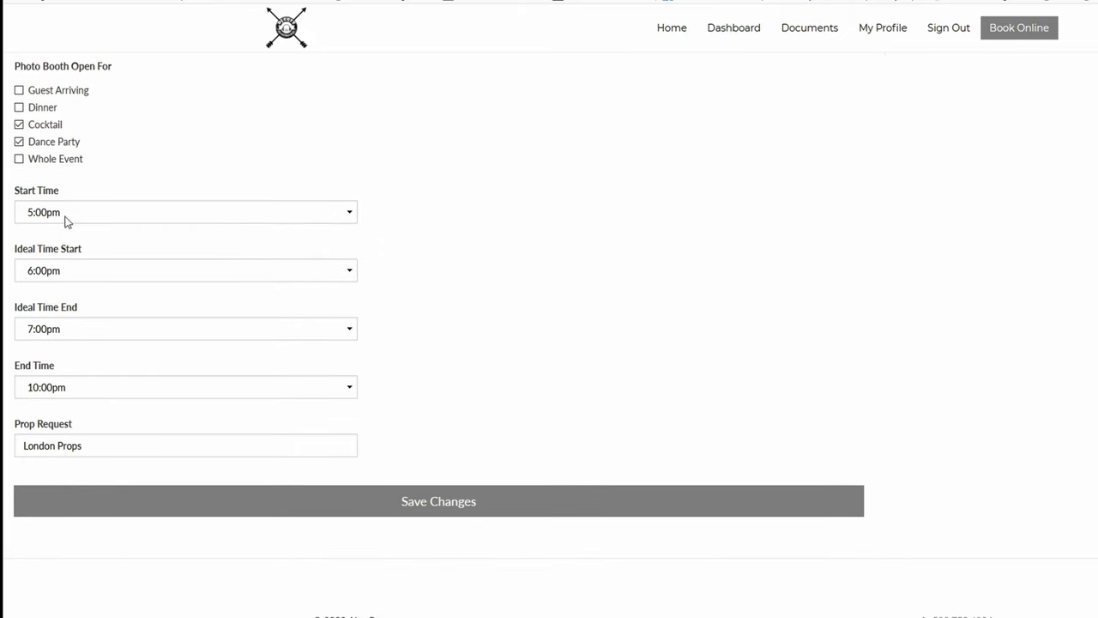
pyautogui.moveTo(55, 227)
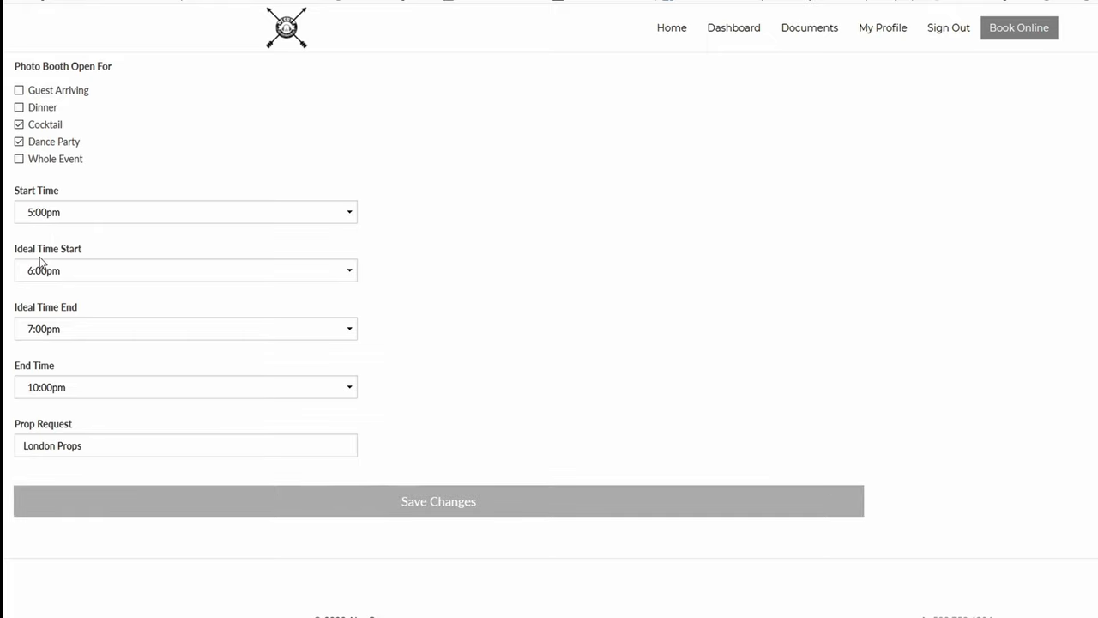
pyautogui.moveTo(58, 276)
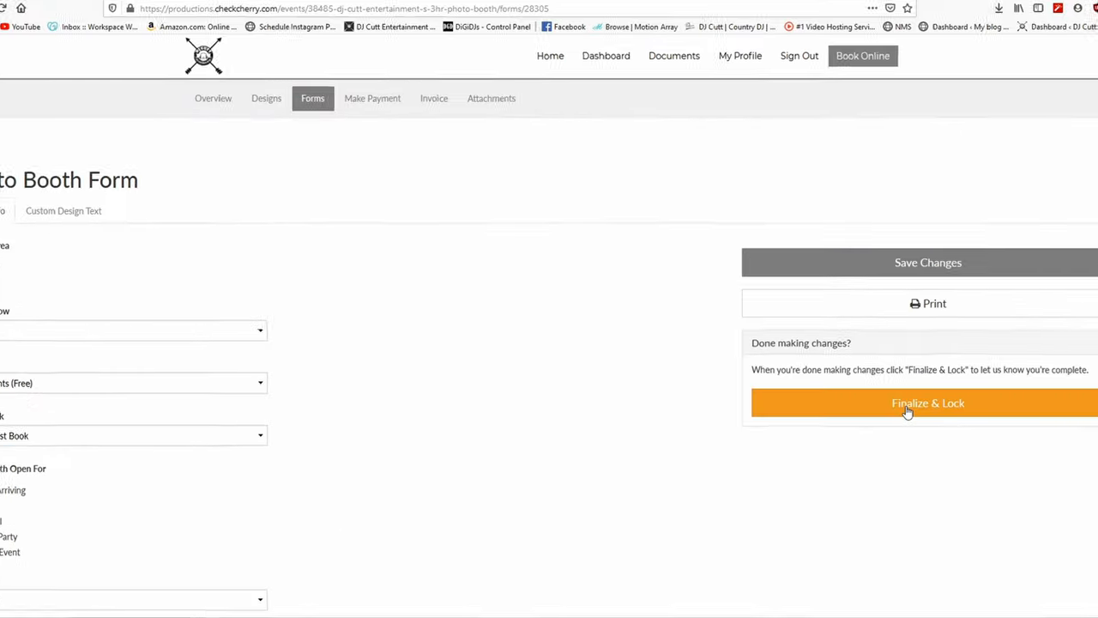
pyautogui.scroll(-3)
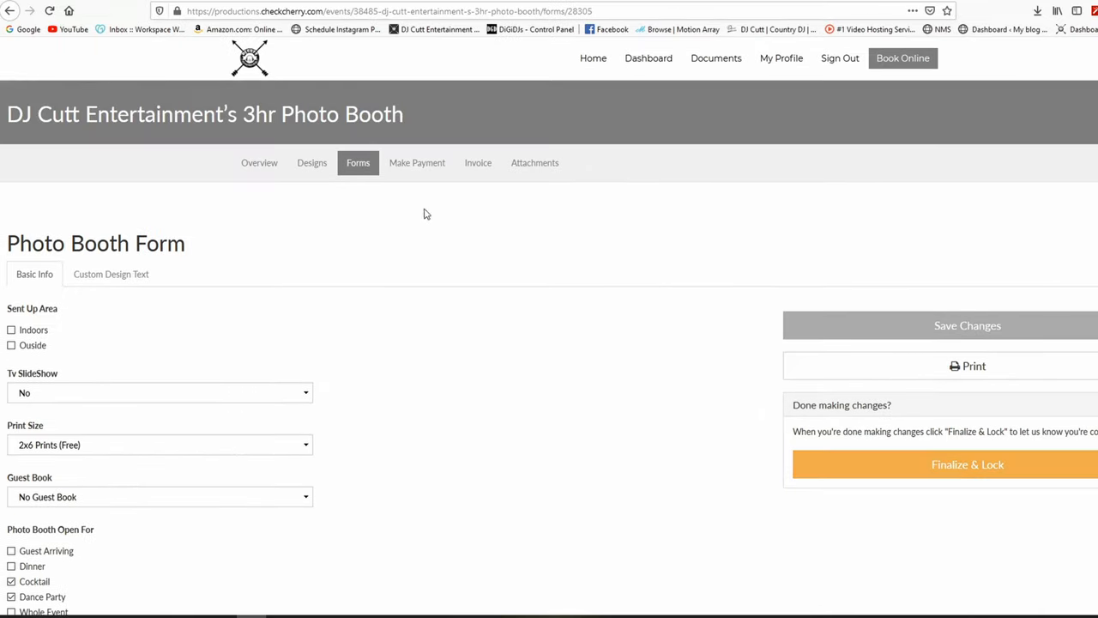
# Step: View the Make Payment page with its $1,035 balance, $500 booking fee and payment options
pyautogui.click(418, 161)
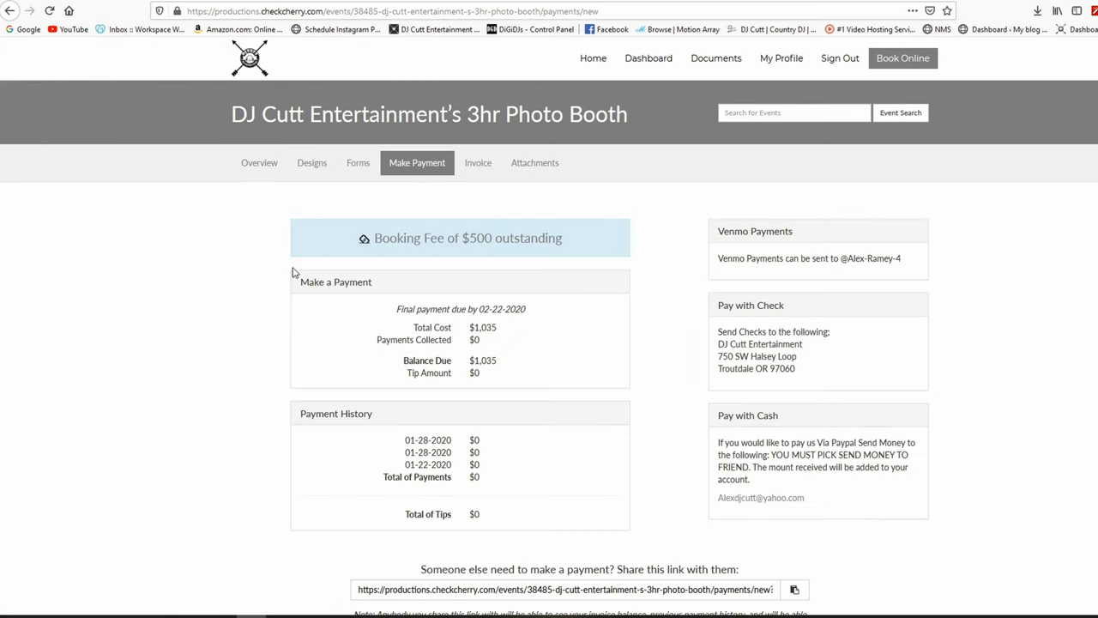
pyautogui.moveTo(748, 247)
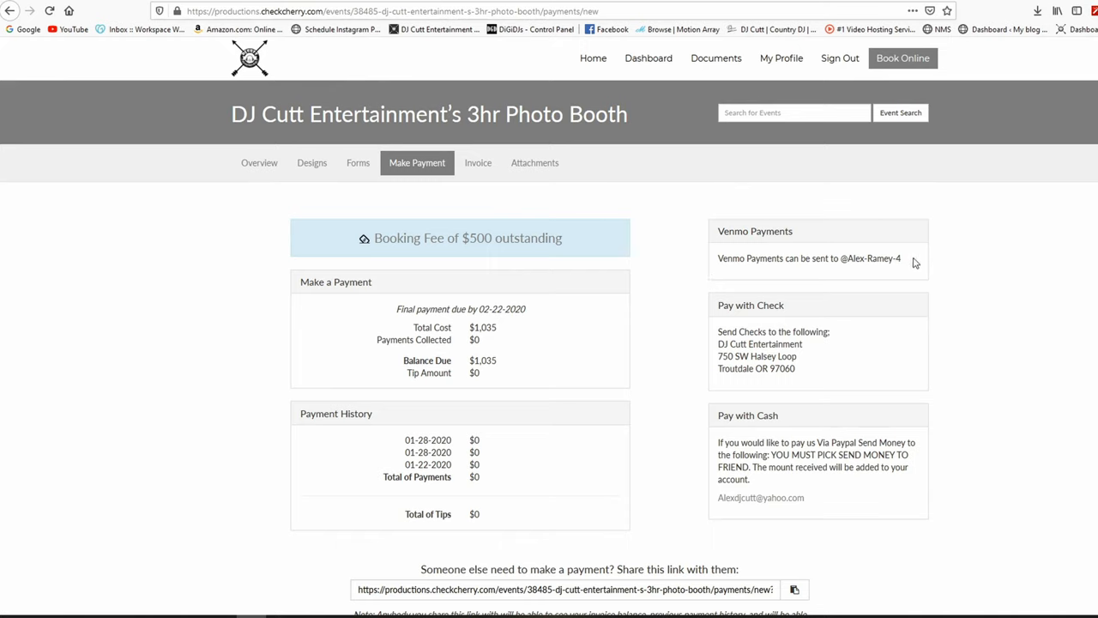
pyautogui.moveTo(810, 302)
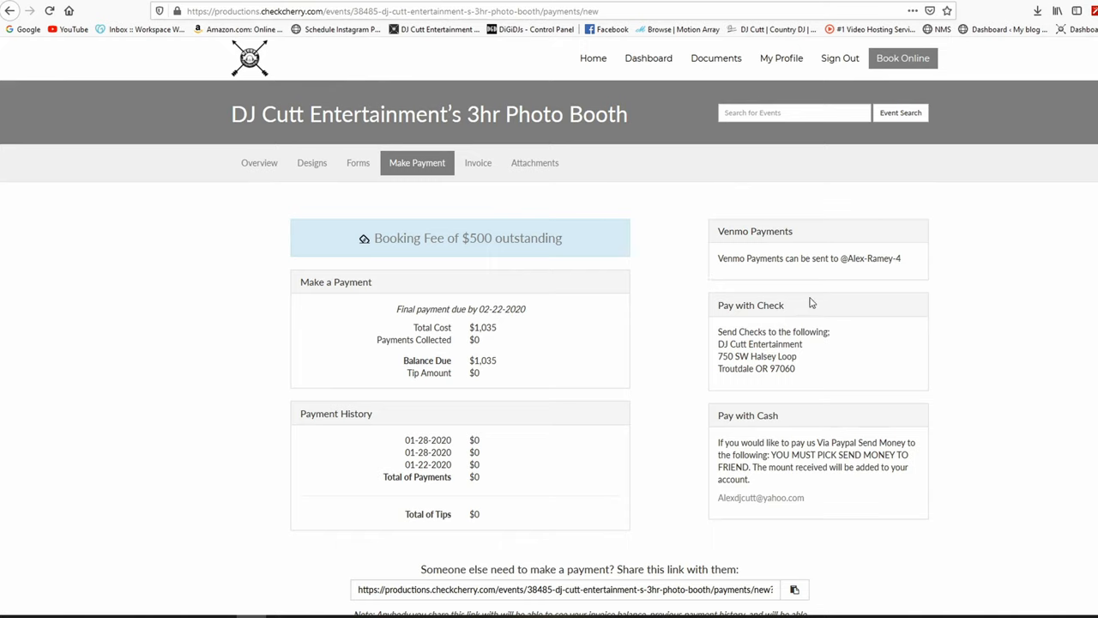
pyautogui.moveTo(649, 438)
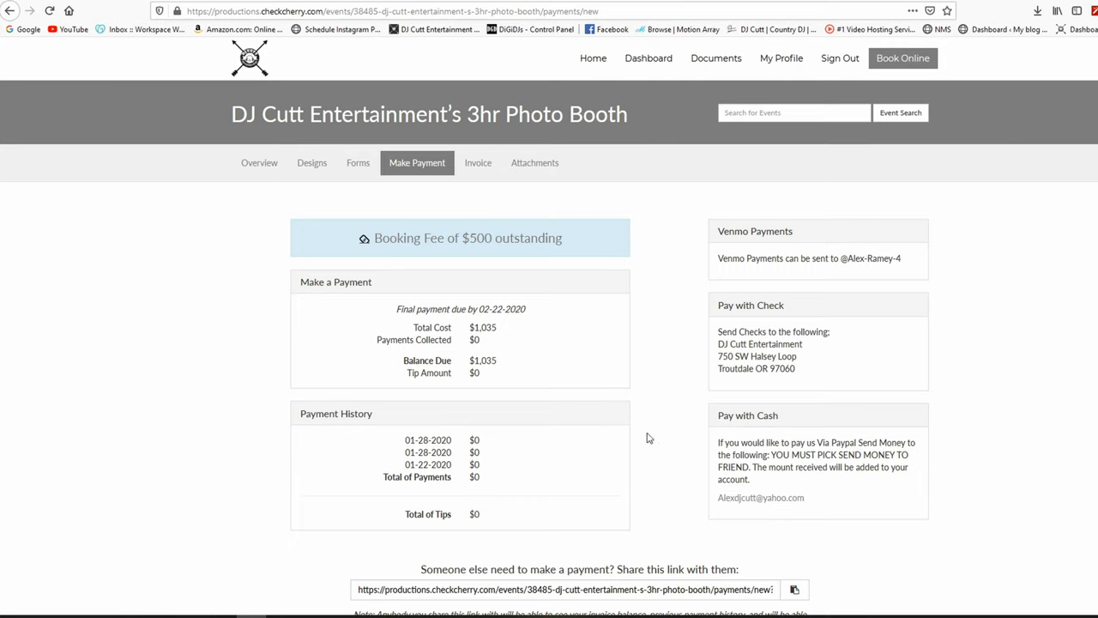
pyautogui.moveTo(518, 322)
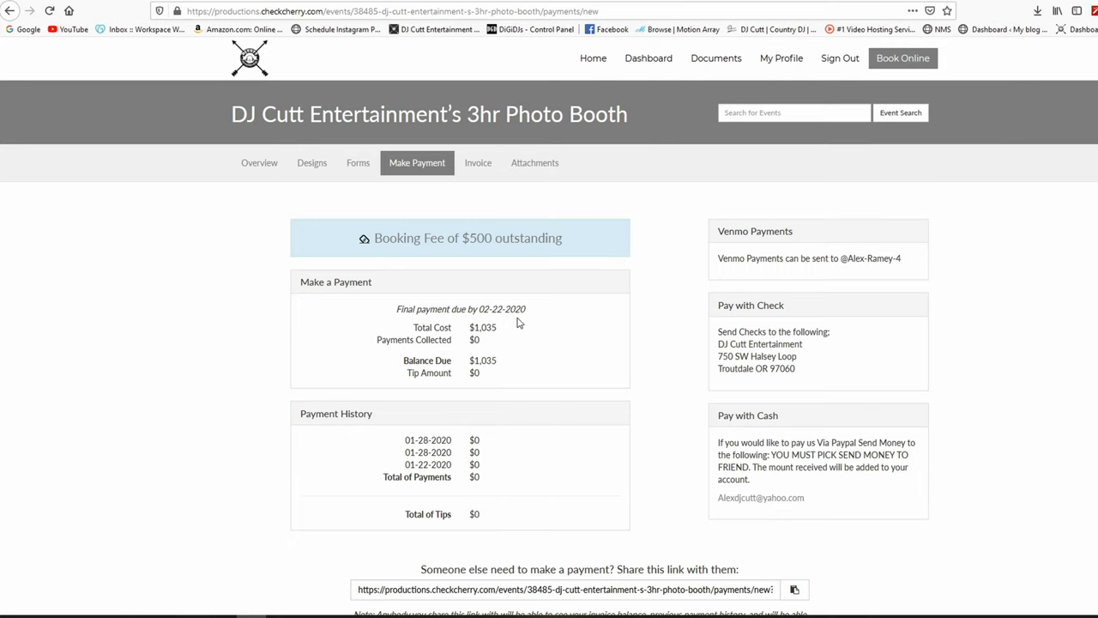
pyautogui.moveTo(515, 353)
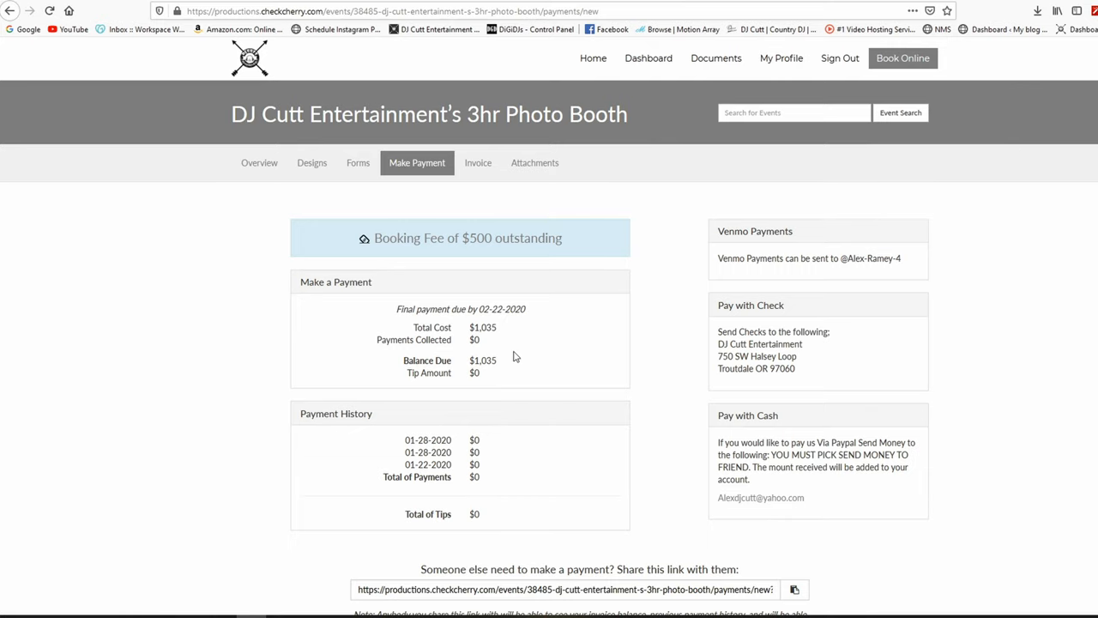
pyautogui.scroll(-3)
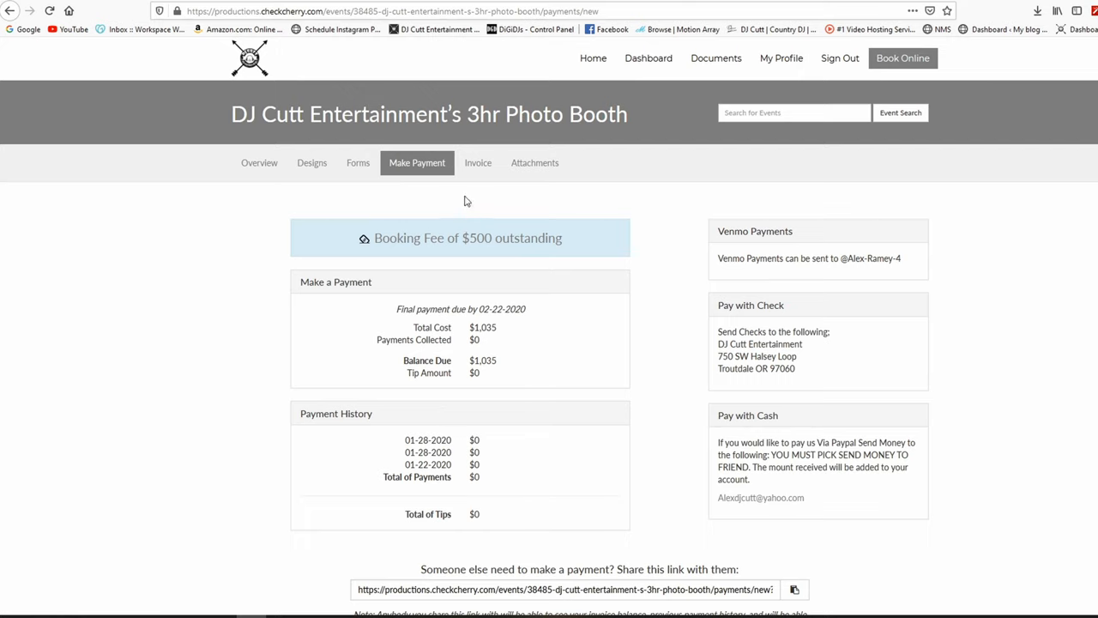
# Step: Review the invoice's package, USB drive and backdrop line items, $1,035 total and contract terms
pyautogui.click(477, 161)
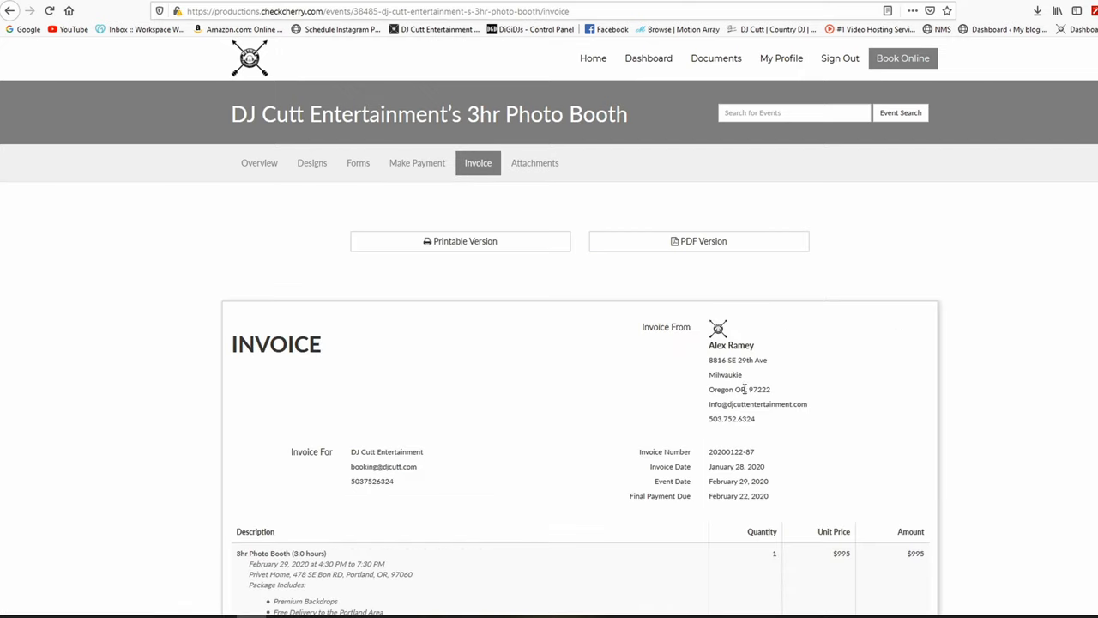
pyautogui.scroll(-3)
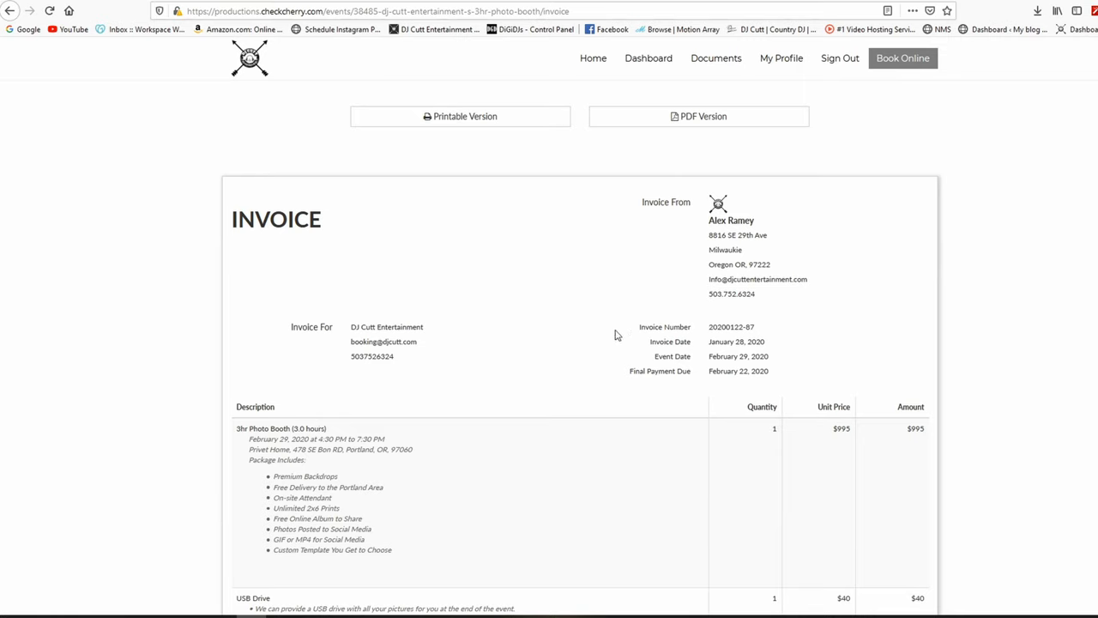
pyautogui.scroll(-3)
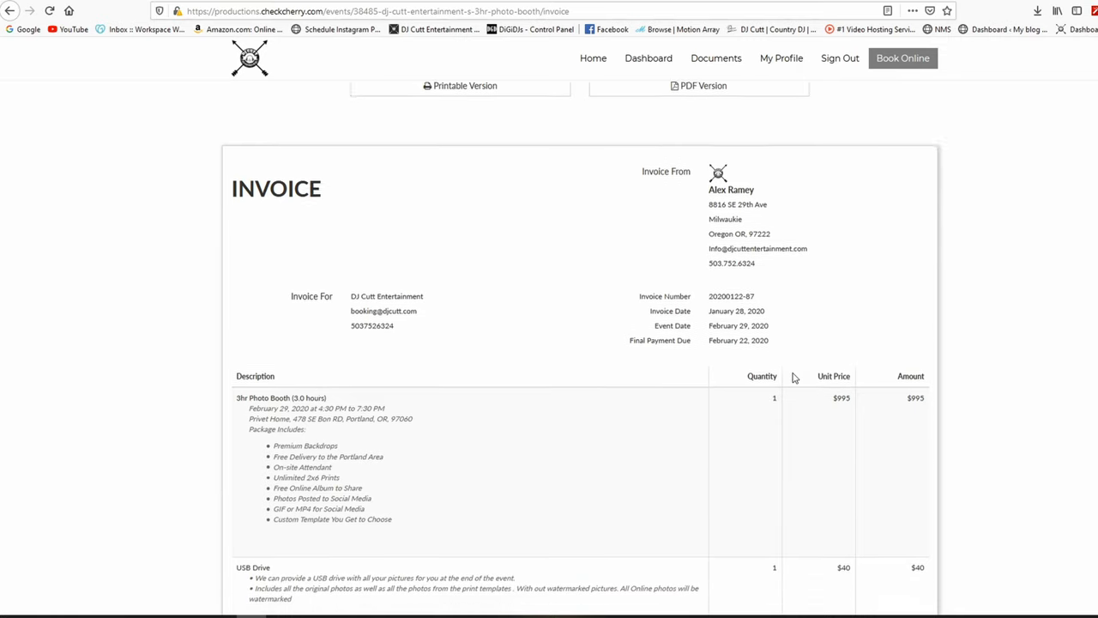
pyautogui.scroll(-3)
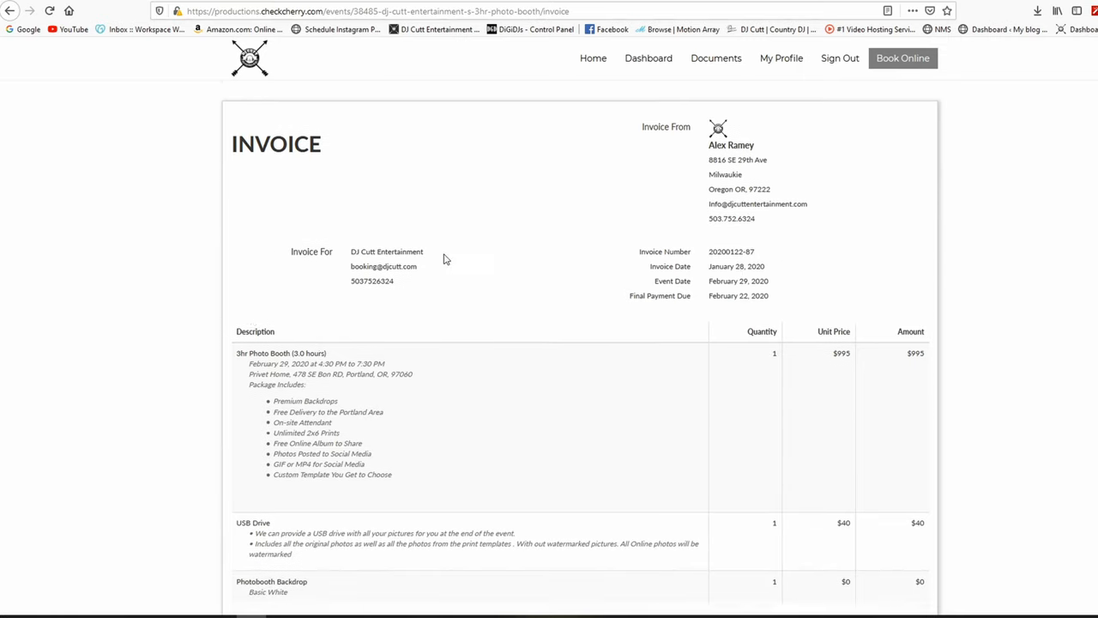
pyautogui.scroll(-3)
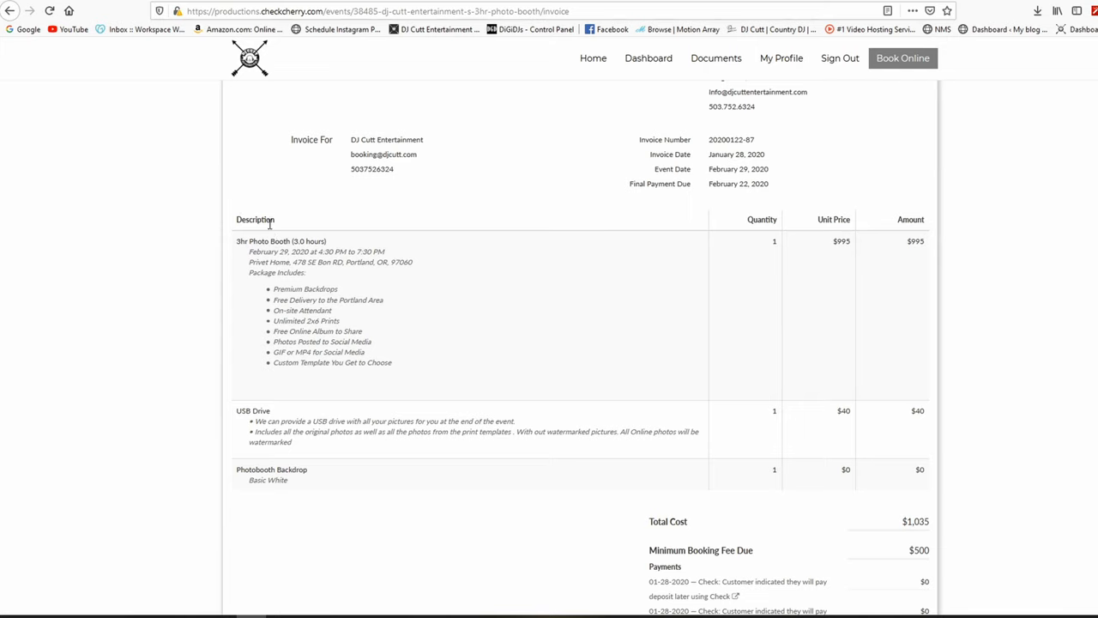
pyautogui.moveTo(285, 241)
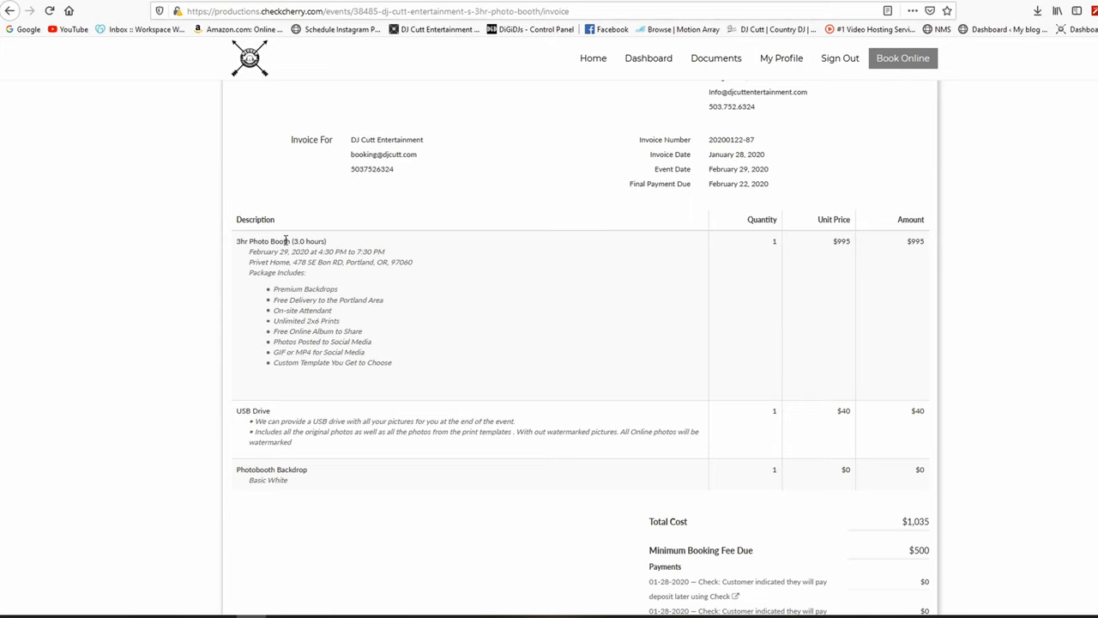
pyautogui.scroll(-3)
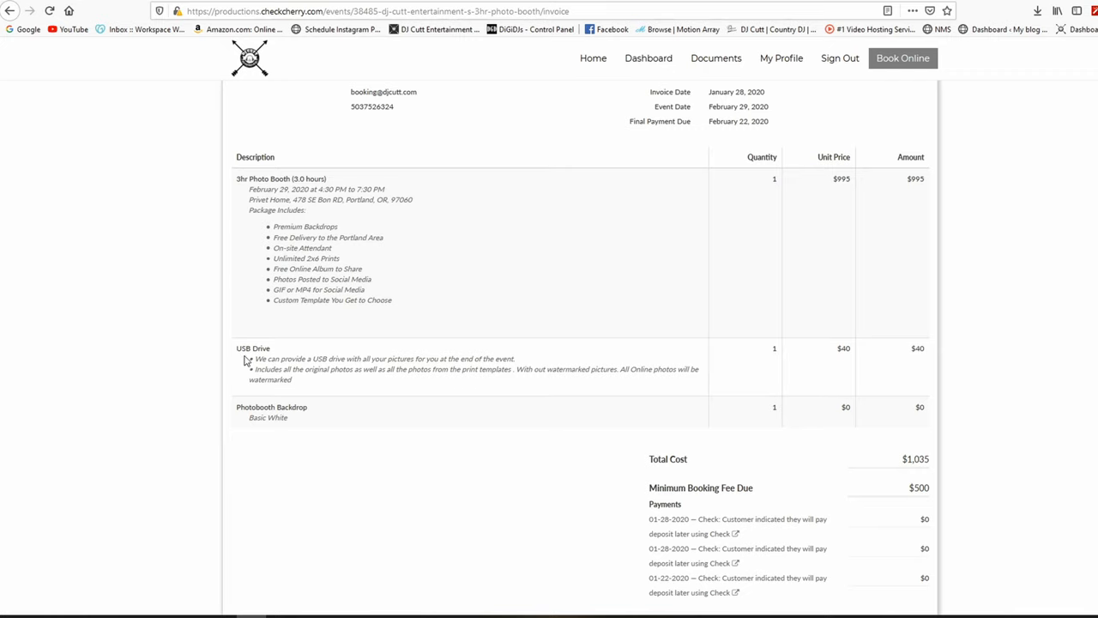
pyautogui.moveTo(415, 371)
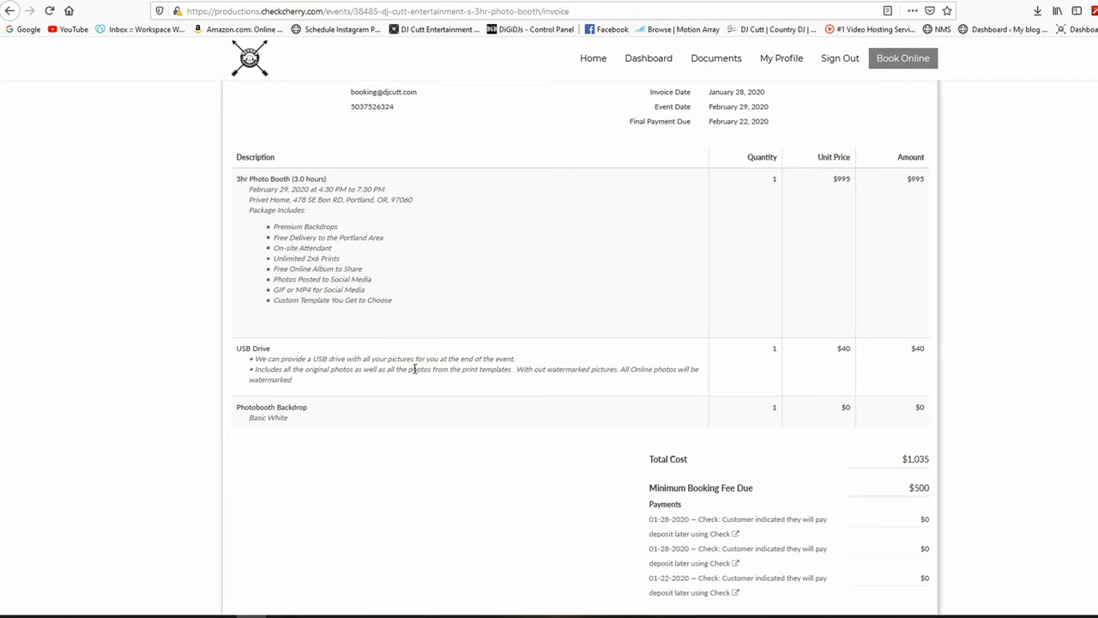
pyautogui.scroll(-3)
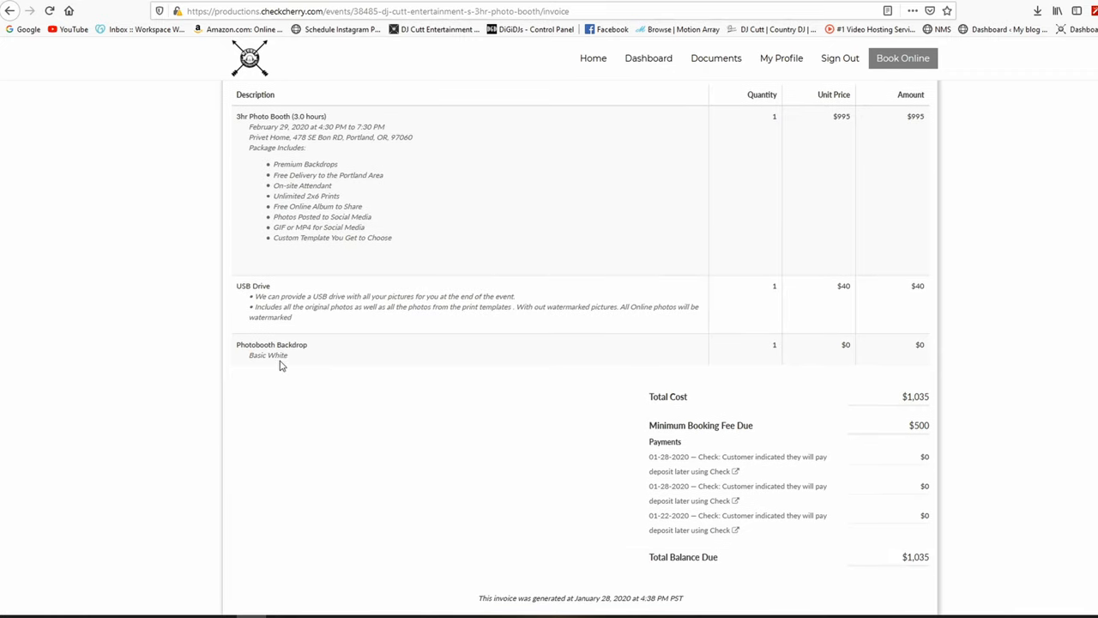
pyautogui.scroll(-3)
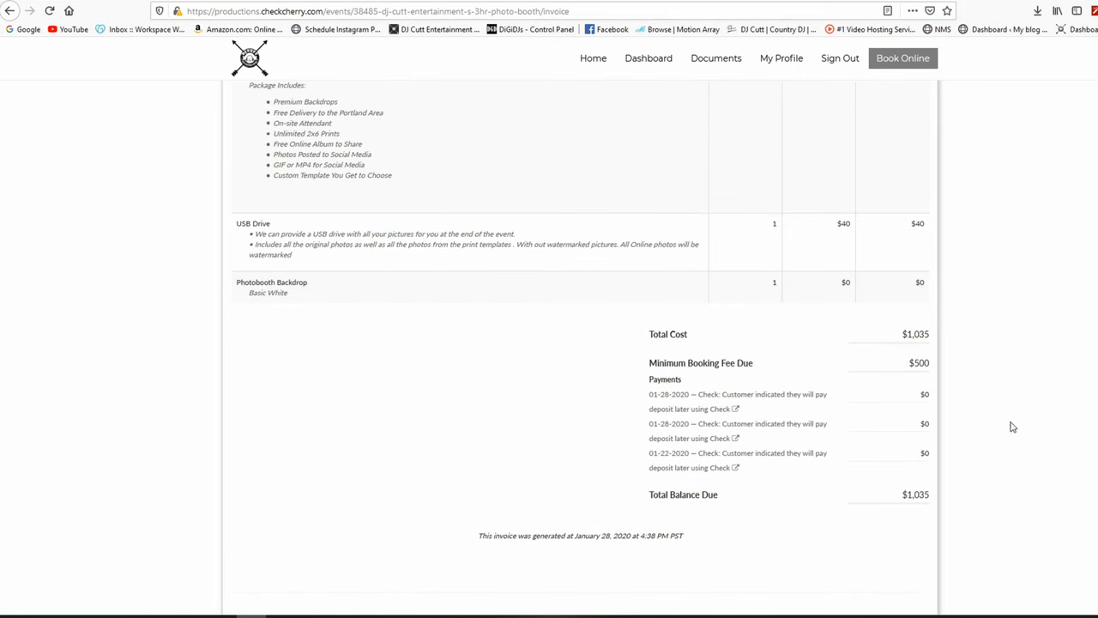
pyautogui.scroll(-3)
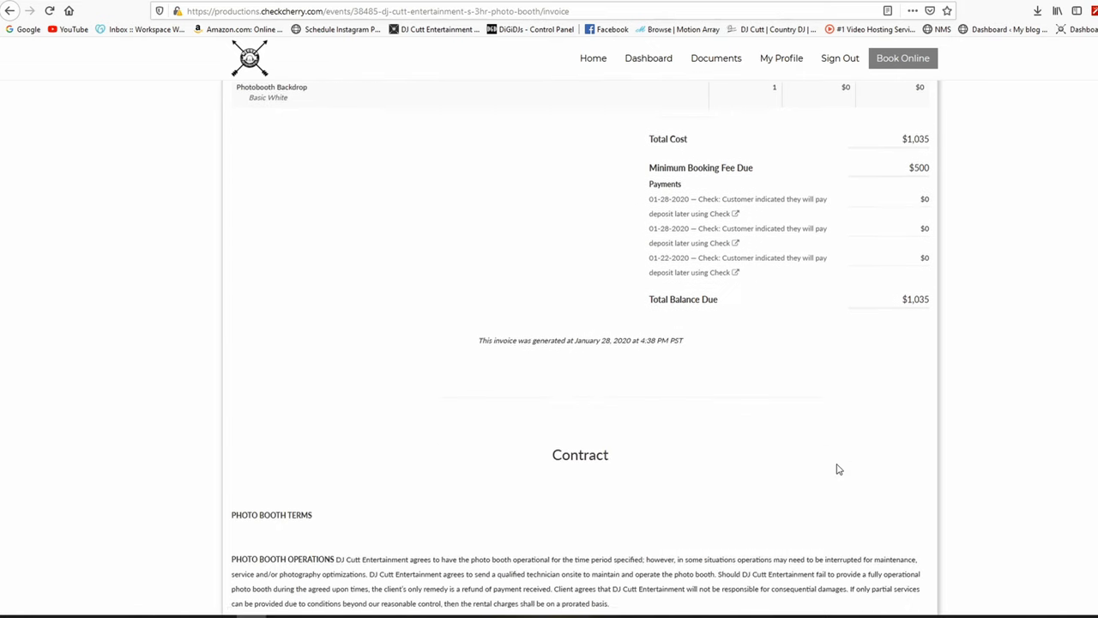
pyautogui.scroll(-3)
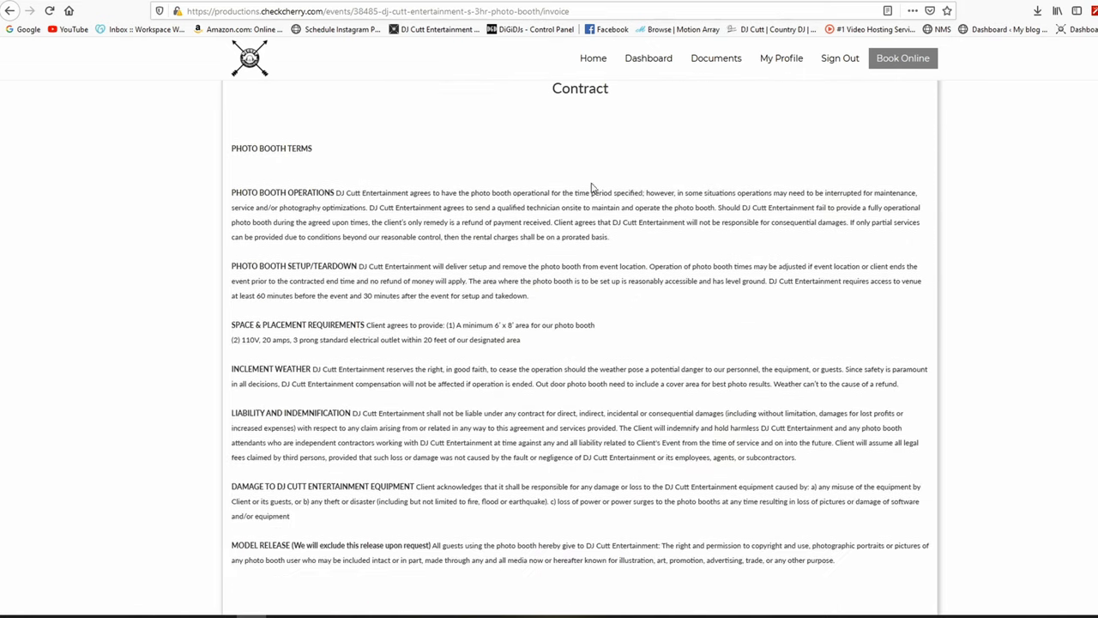
pyautogui.scroll(-3)
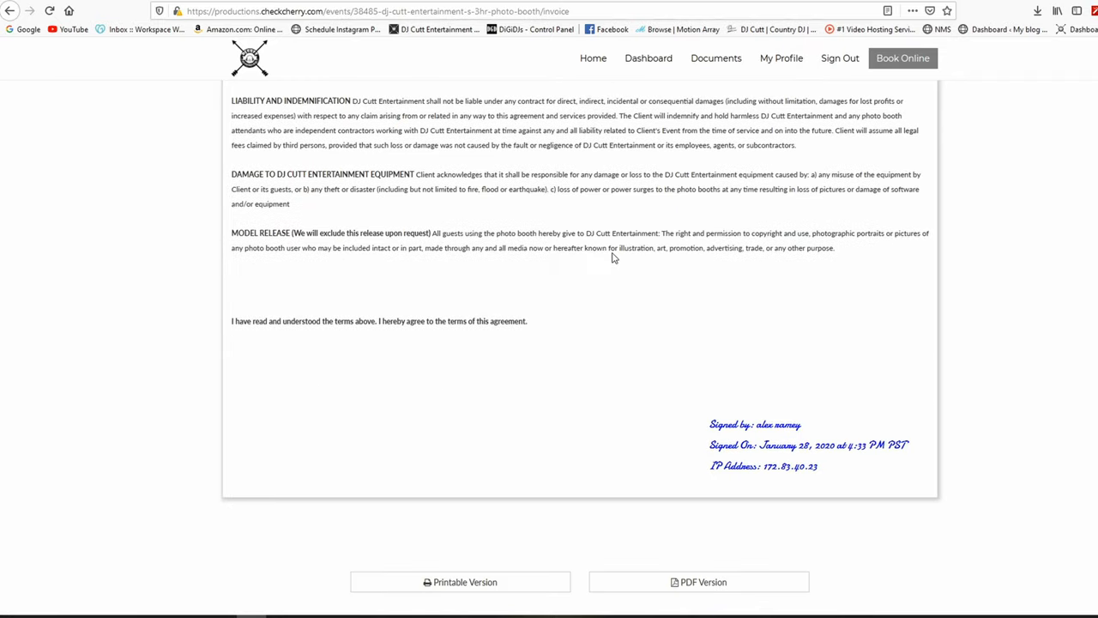
pyautogui.scroll(3)
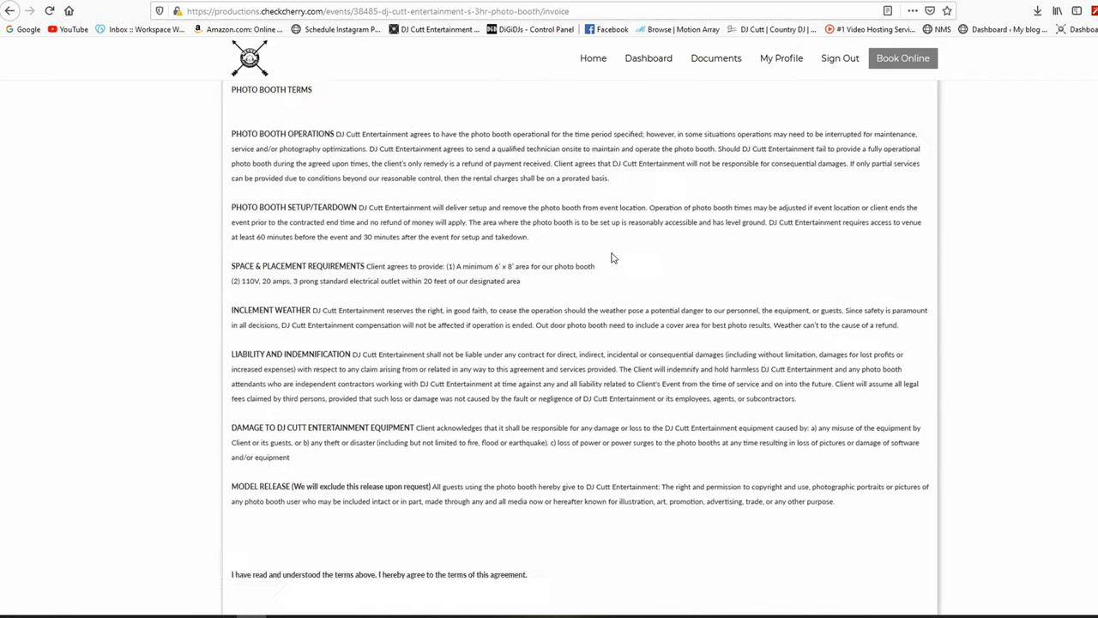
pyautogui.scroll(-3)
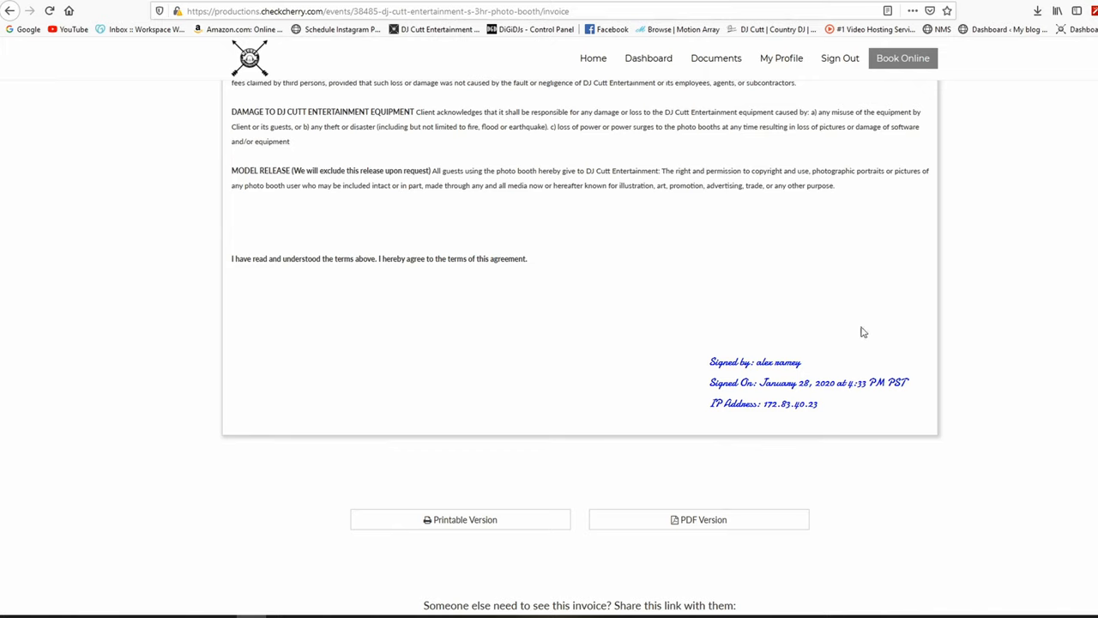
pyautogui.moveTo(805, 405)
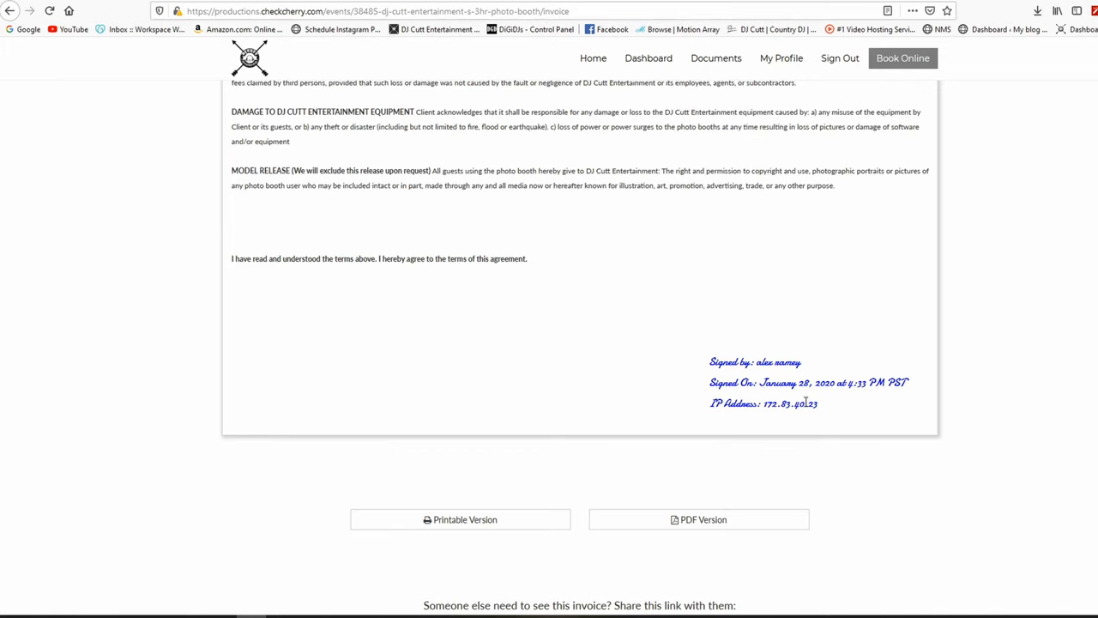